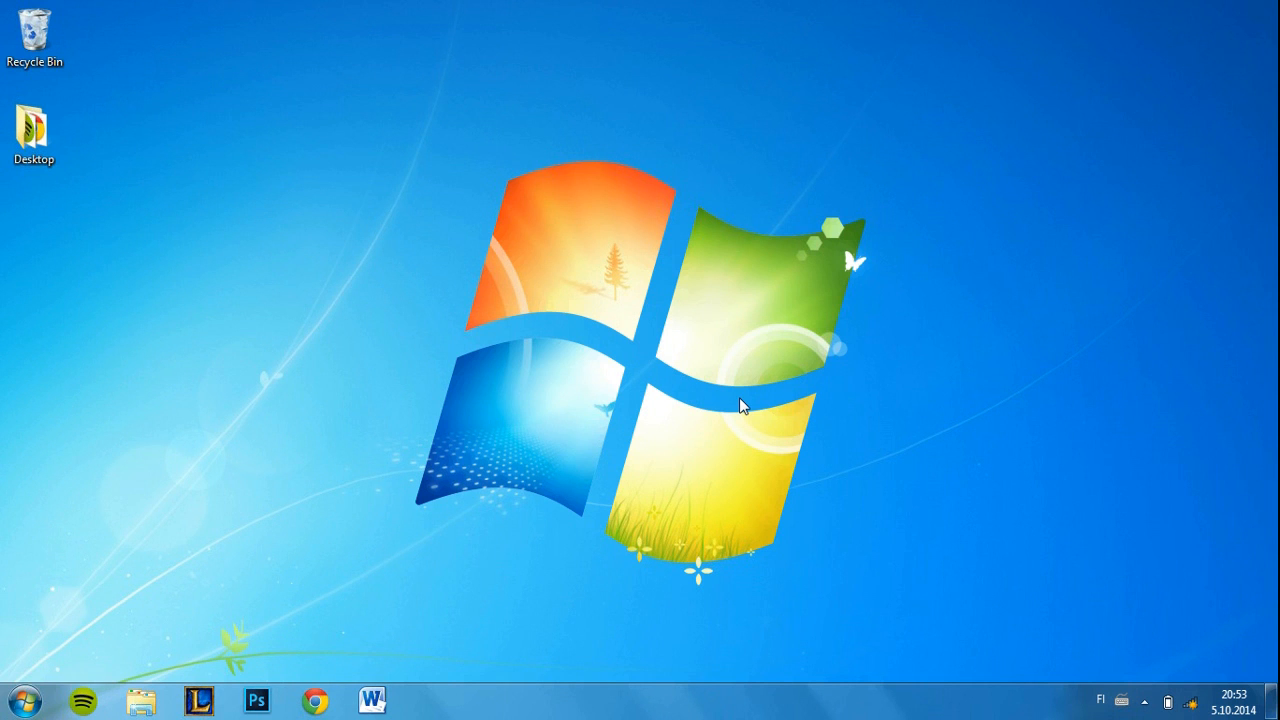
{"action": "mouse_move", "coordinate": [672, 394]}
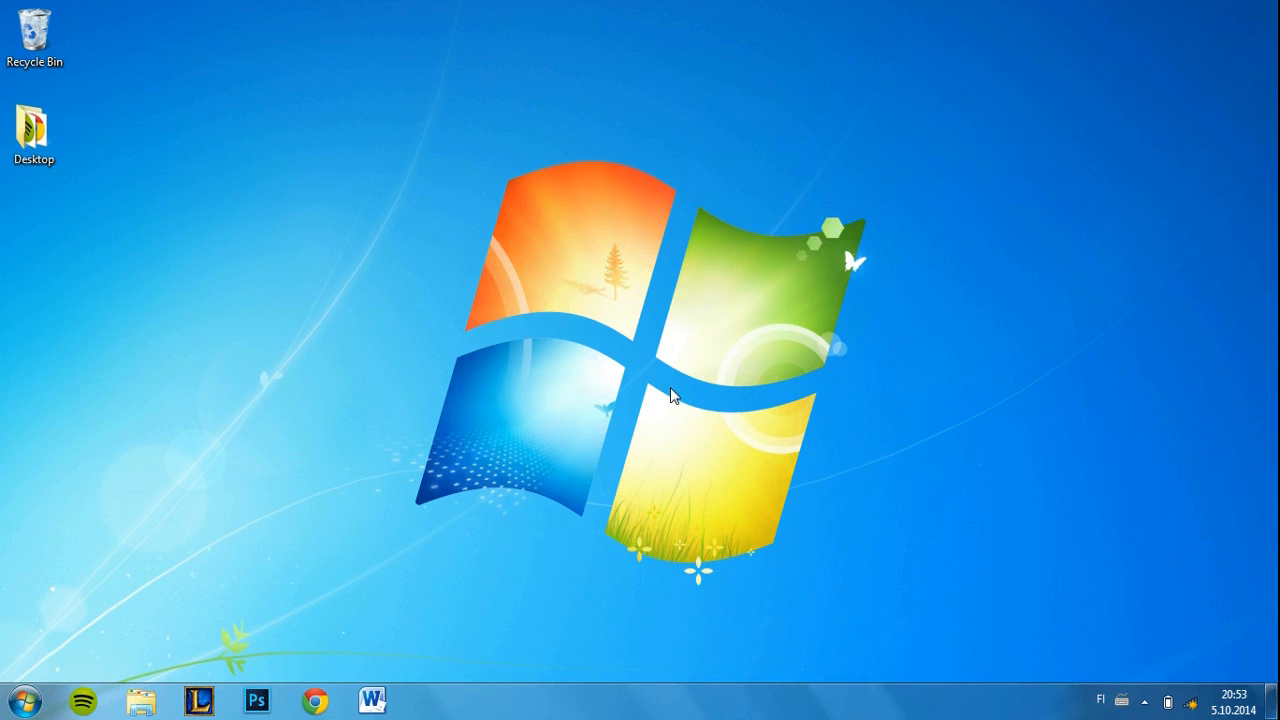
{"action": "mouse_move", "coordinate": [636, 395]}
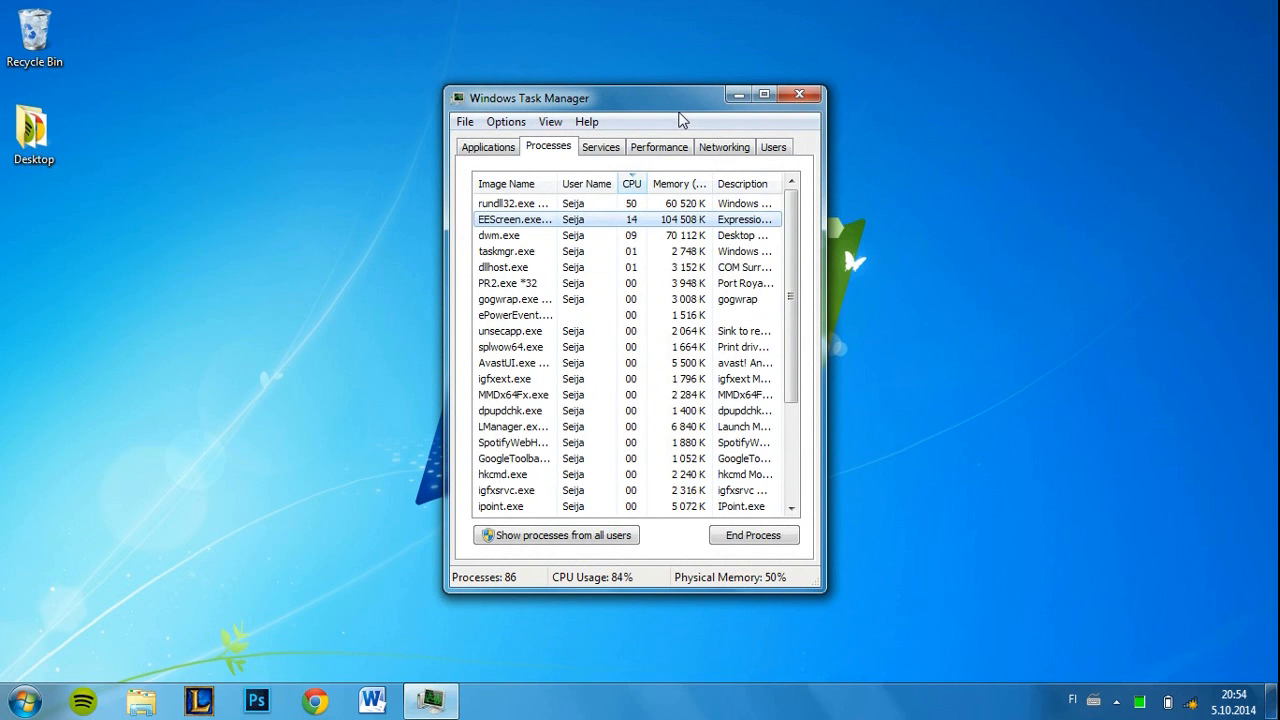
{"action": "mouse_move", "coordinate": [640, 128]}
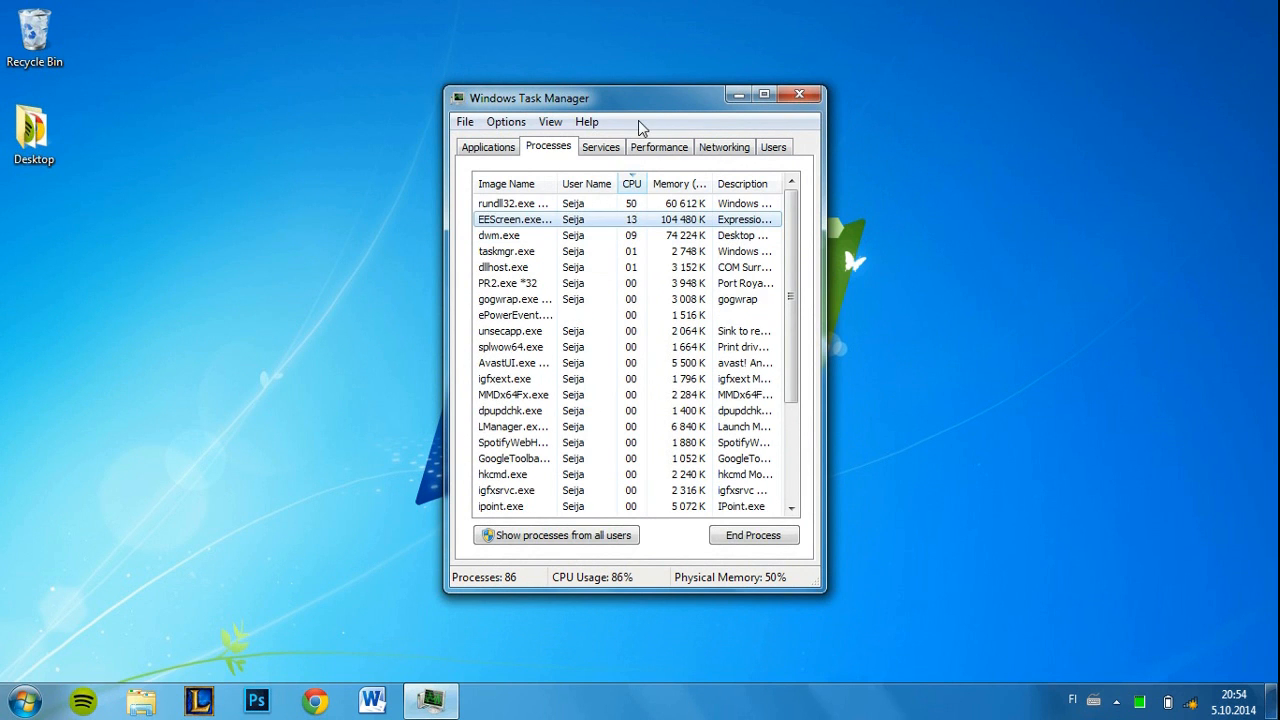
- End SpotifyWebHelper.exe *32 on the Processes tab, leaving 85 processes running
{"action": "left_click_drag", "start_coordinate": [640, 97], "coordinate": [630, 92]}
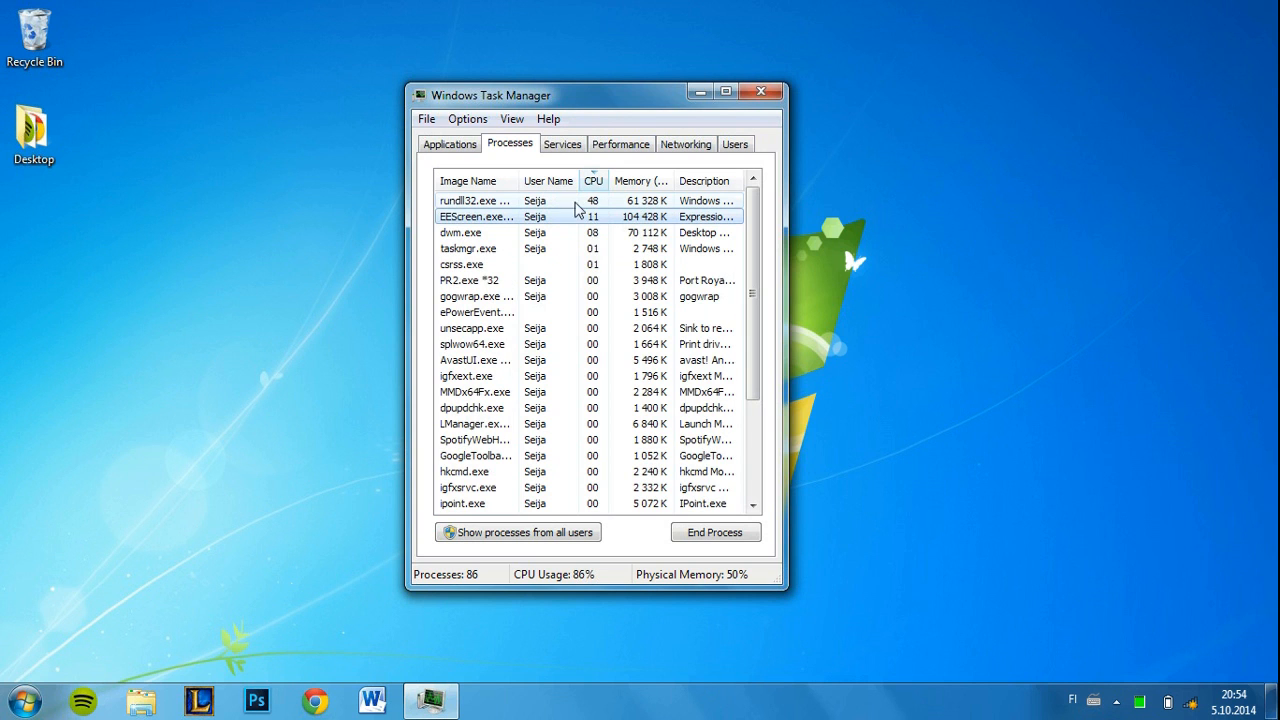
{"action": "left_click", "coordinate": [592, 181]}
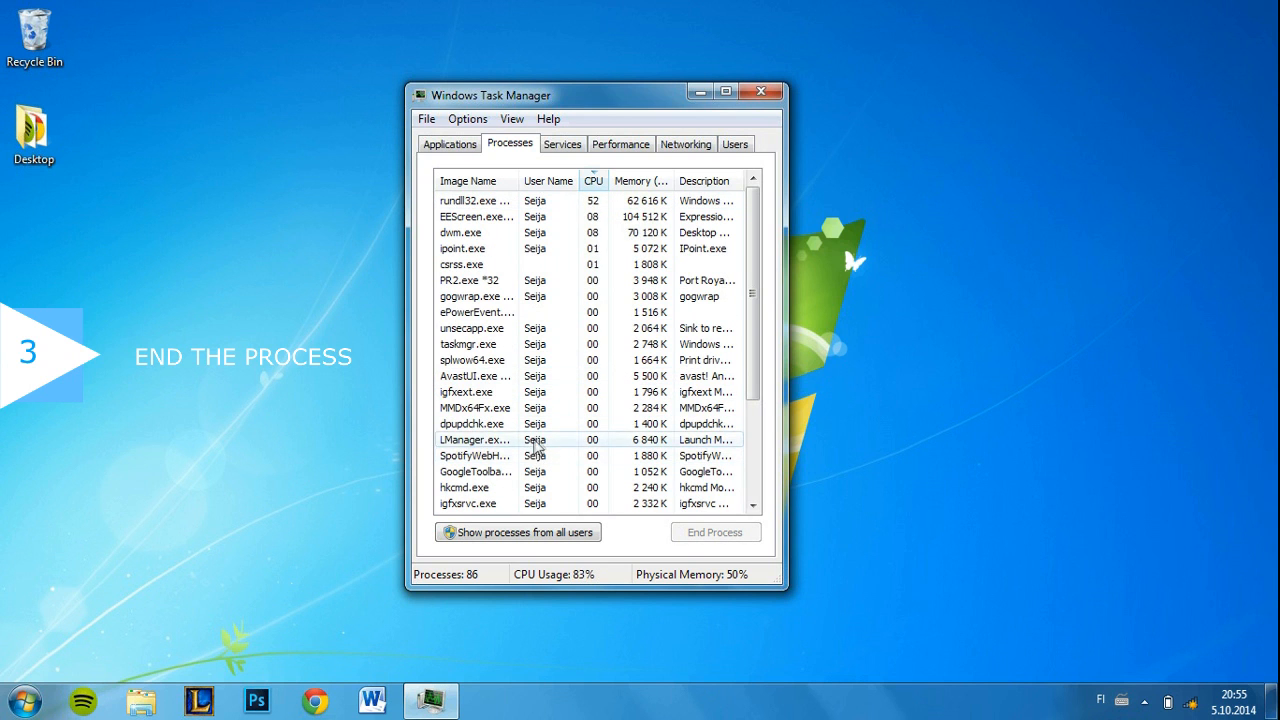
{"action": "left_click", "coordinate": [475, 439]}
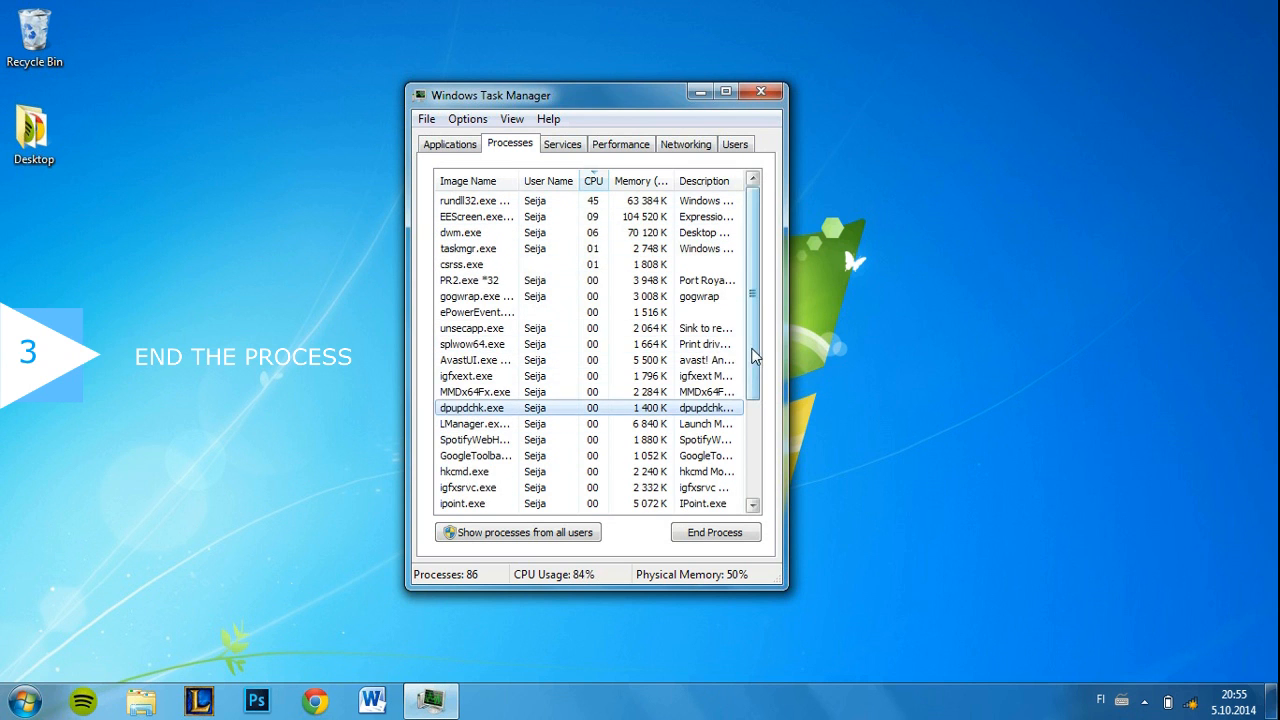
{"action": "scroll", "scroll_direction": "down", "scroll_amount": 3}
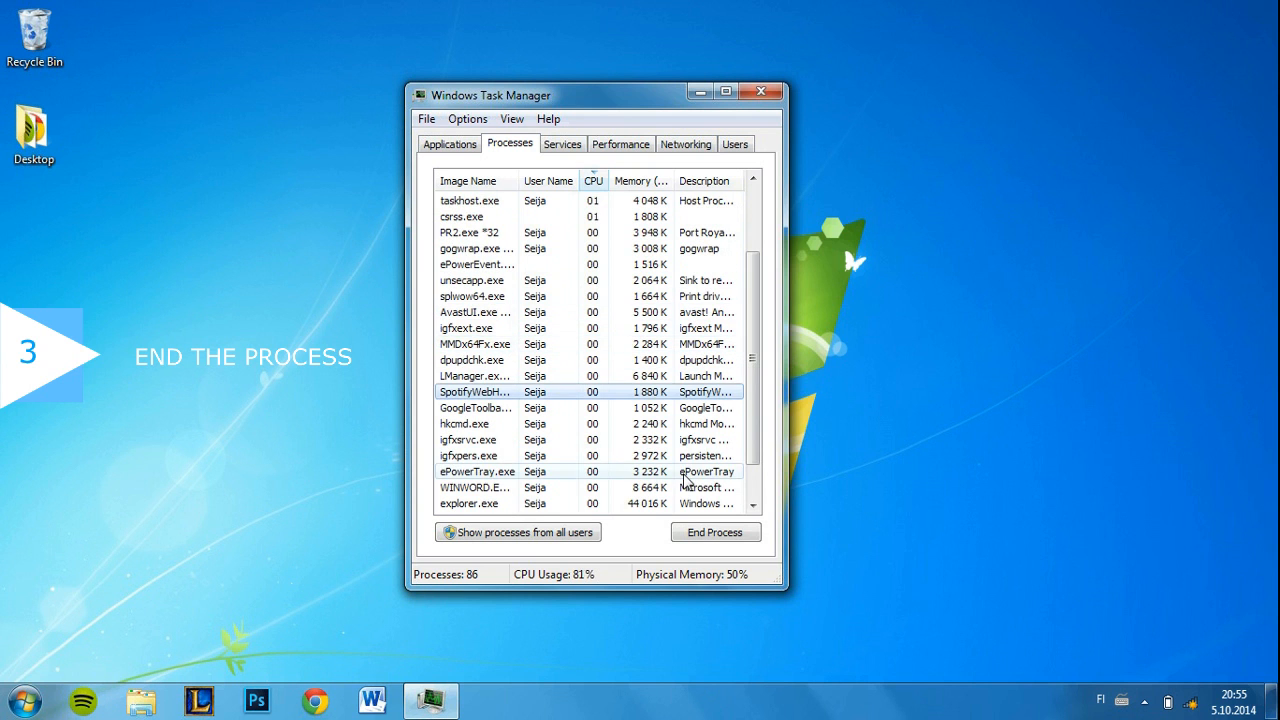
{"action": "left_click", "coordinate": [715, 531]}
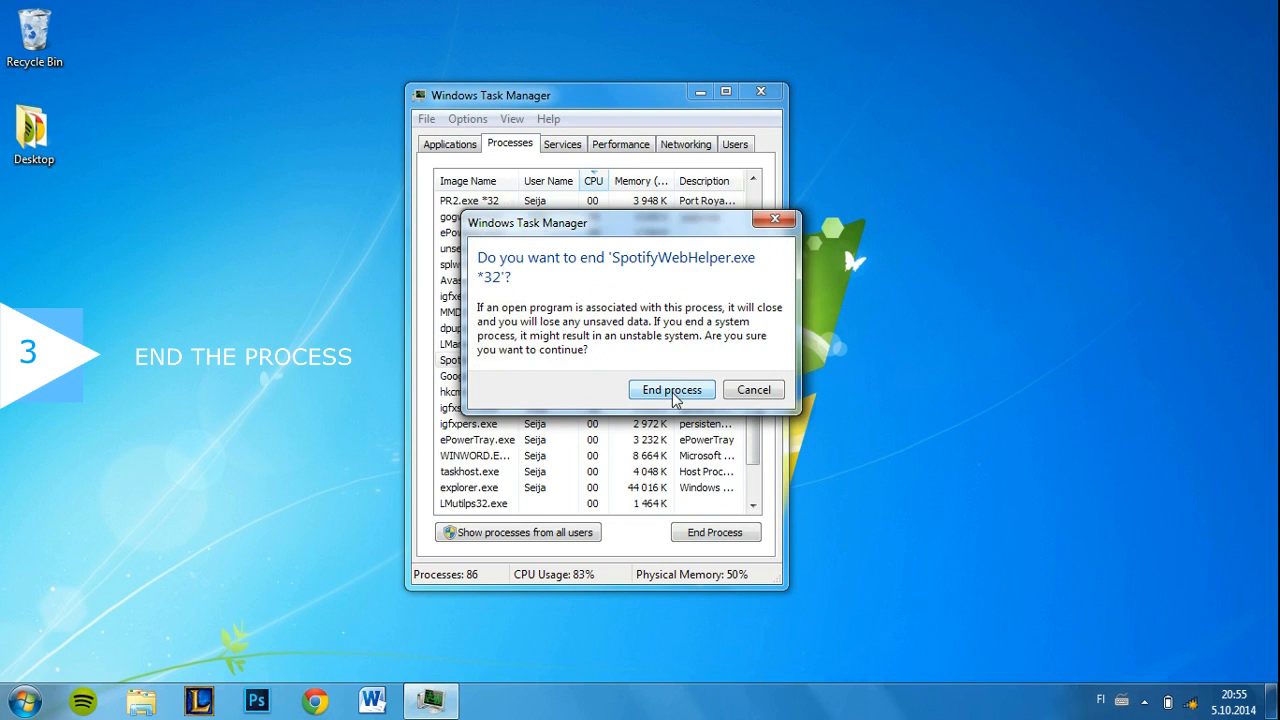
{"action": "left_click", "coordinate": [671, 389]}
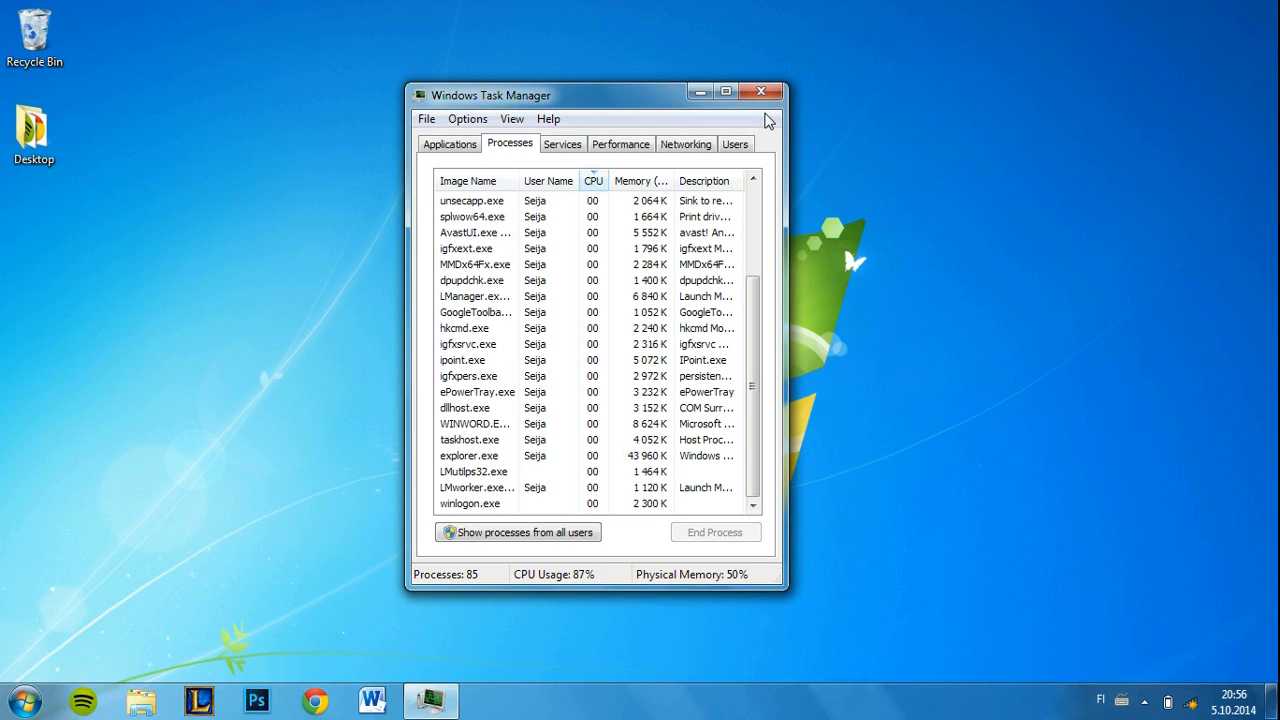
- Close Task Manager and launch Control Panel from the Start menu
{"action": "left_click", "coordinate": [762, 91]}
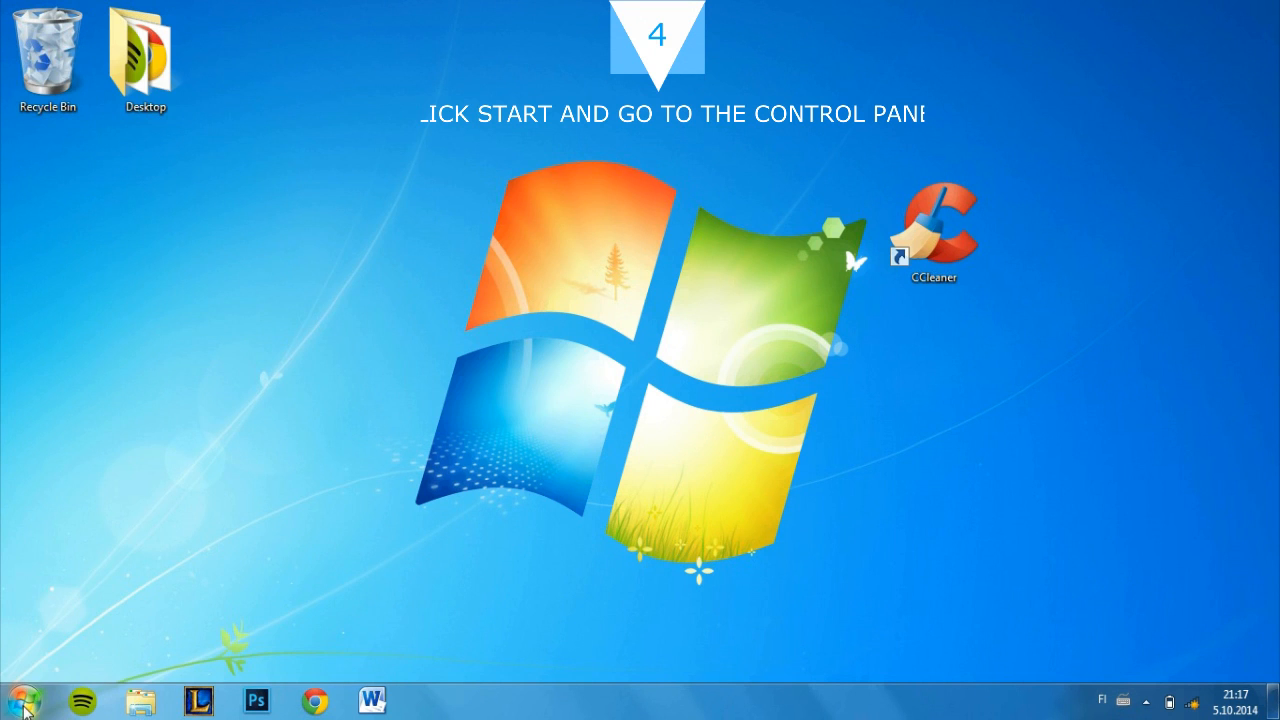
{"action": "left_click", "coordinate": [14, 703]}
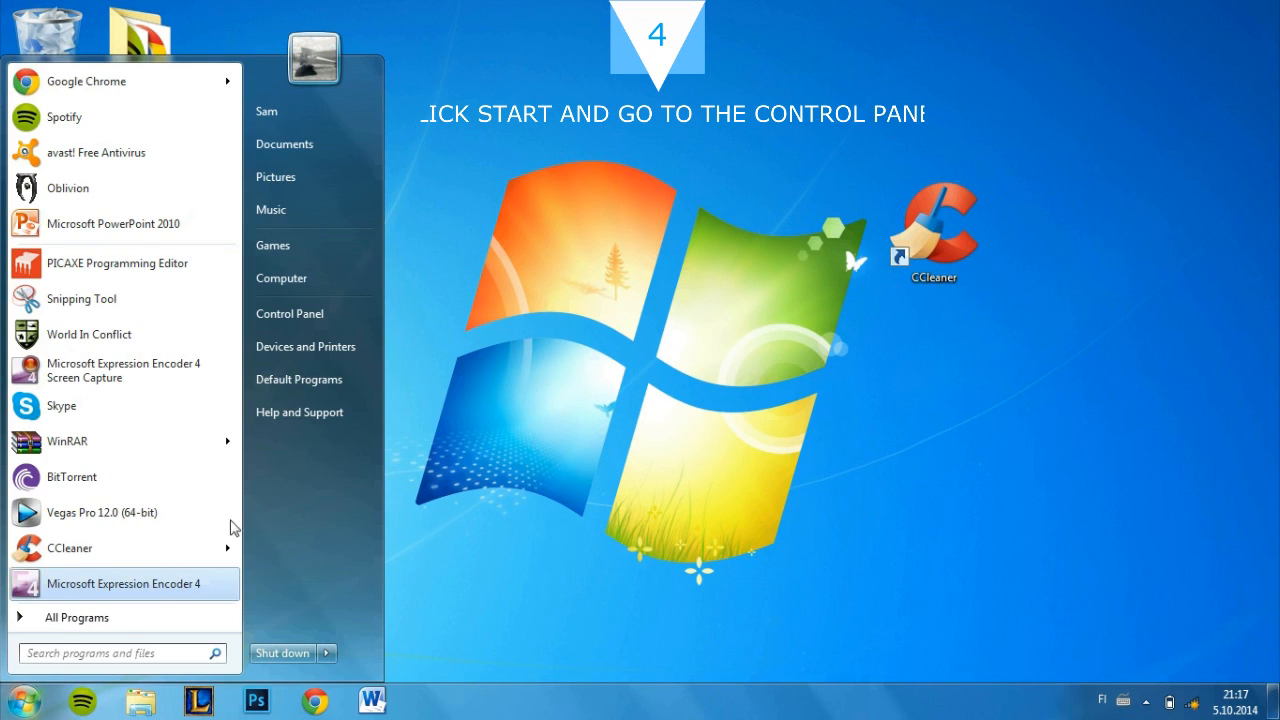
{"action": "mouse_move", "coordinate": [313, 313]}
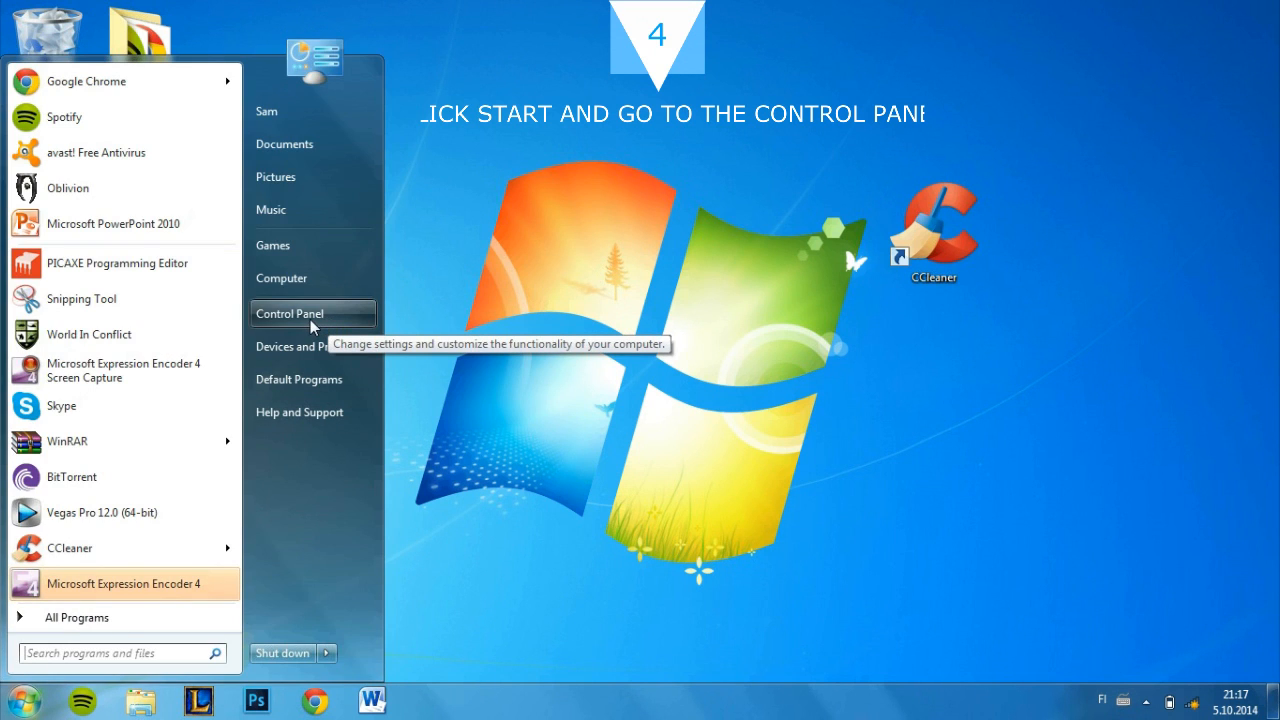
{"action": "left_click", "coordinate": [290, 313]}
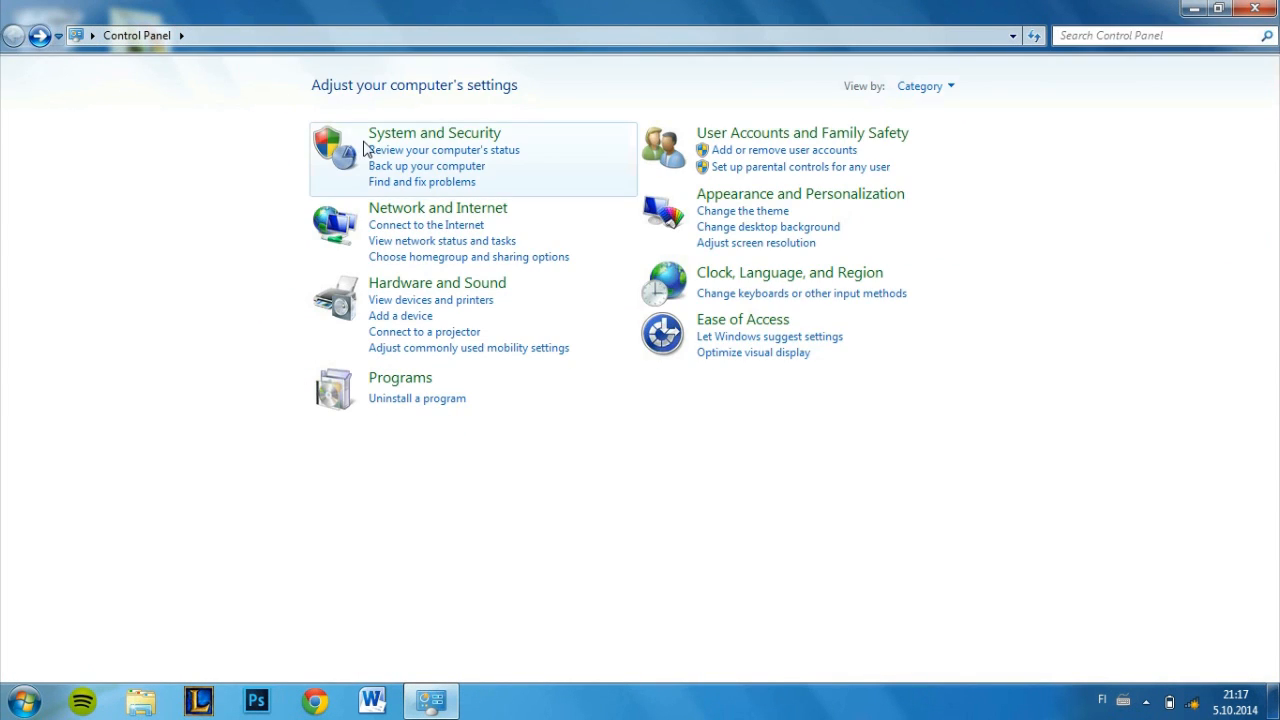
{"action": "mouse_move", "coordinate": [1022, 110]}
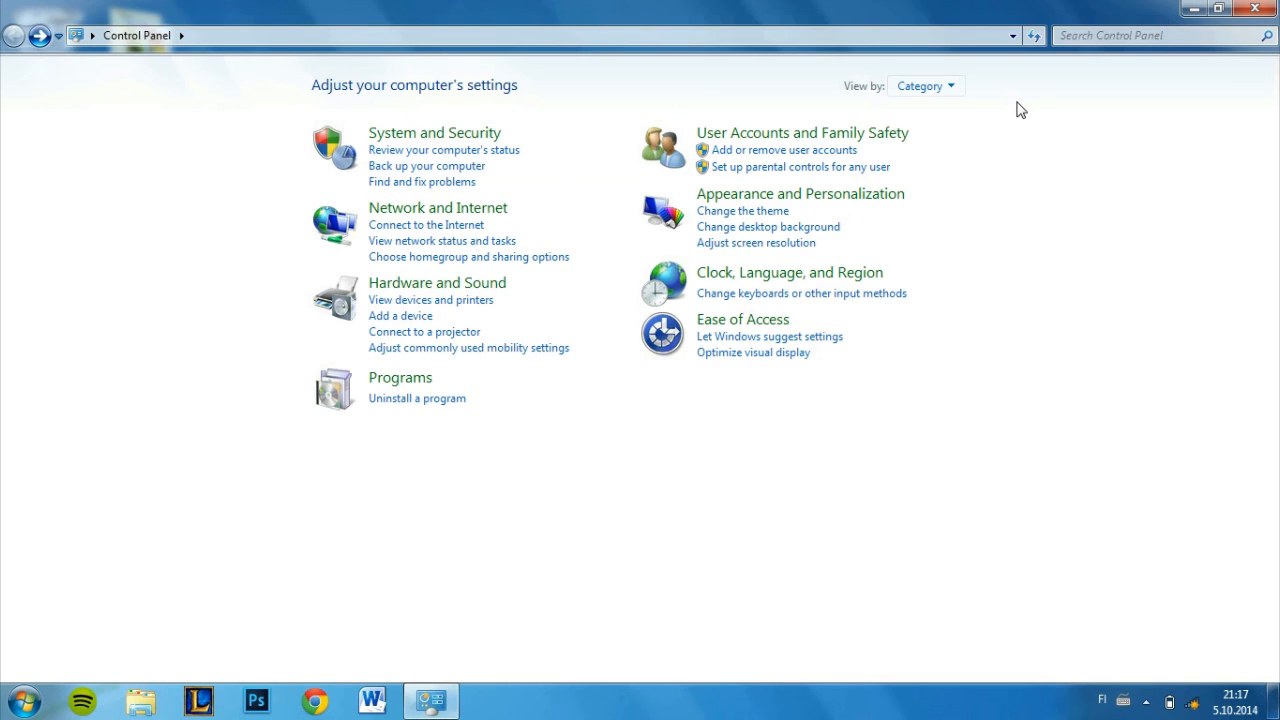
{"action": "mouse_move", "coordinate": [981, 110]}
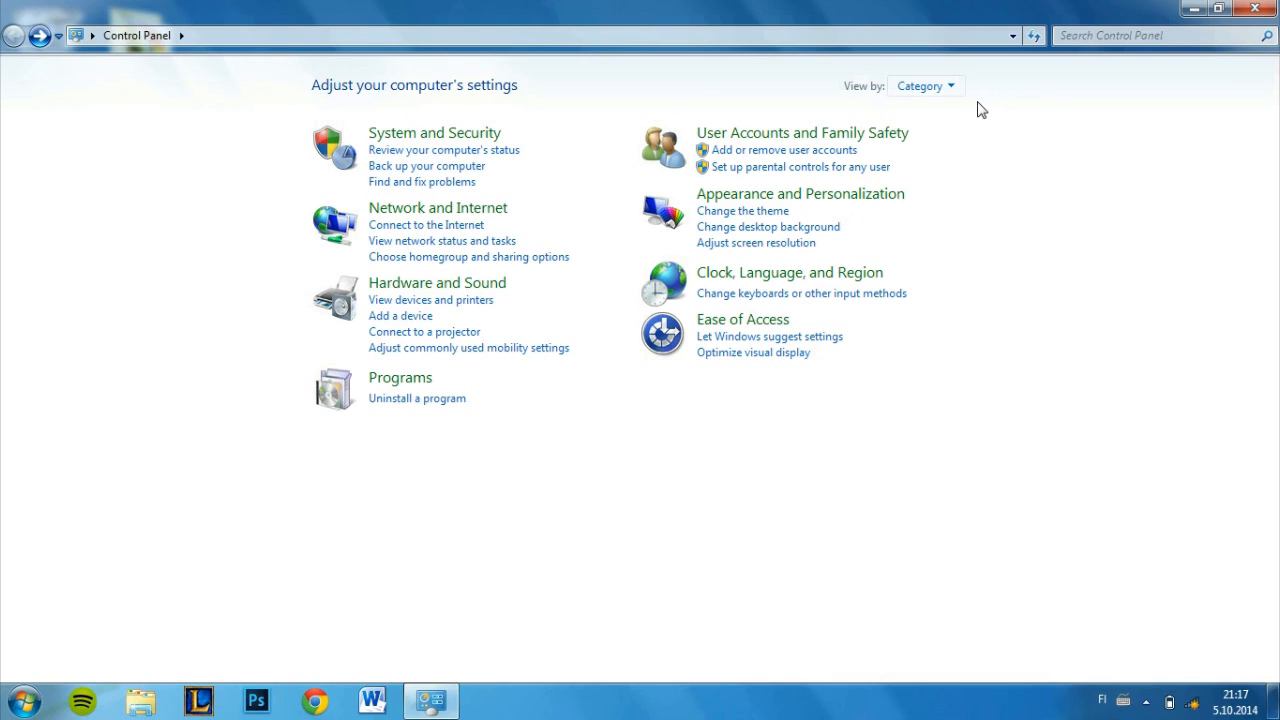
{"action": "mouse_move", "coordinate": [925, 85]}
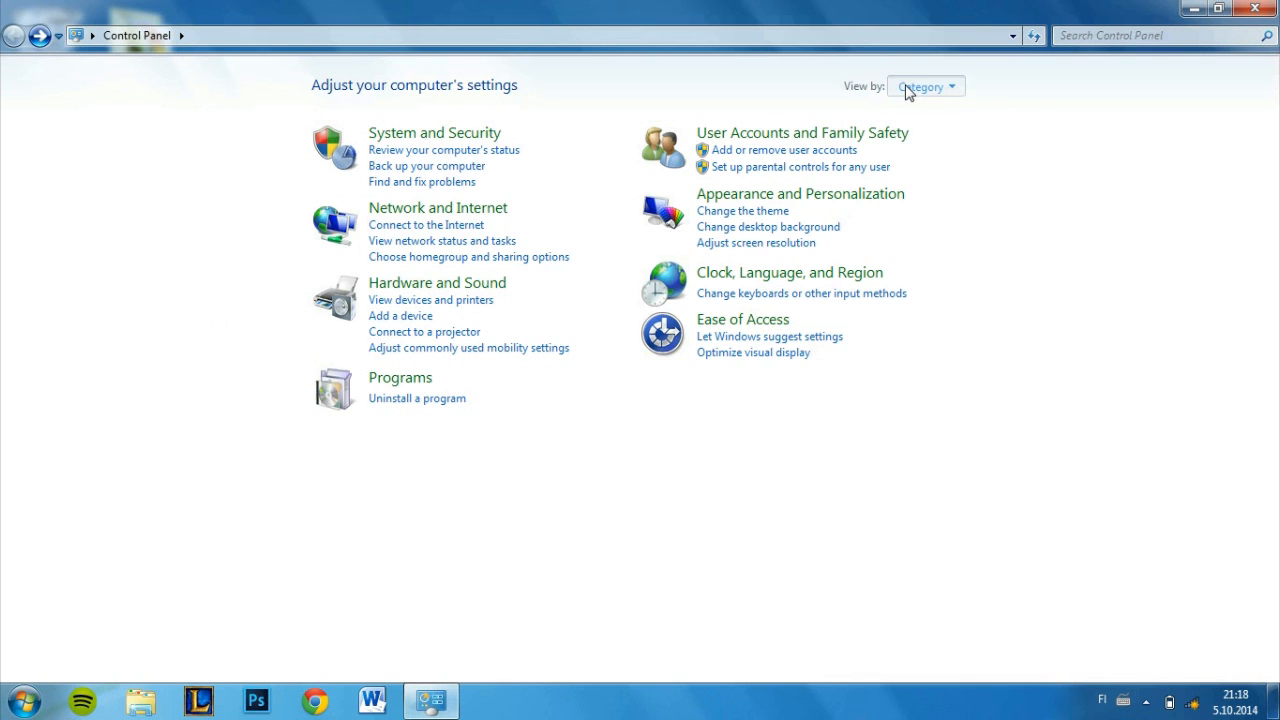
{"action": "left_click", "coordinate": [923, 86]}
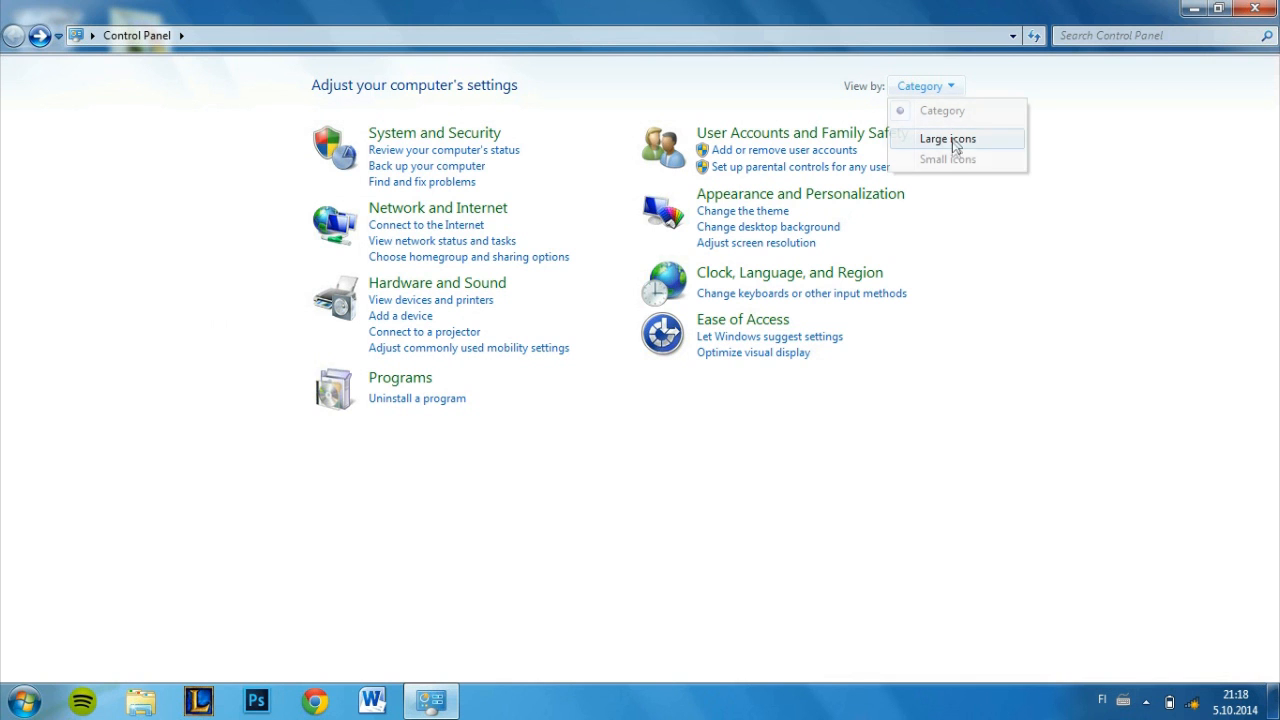
{"action": "left_click", "coordinate": [947, 138]}
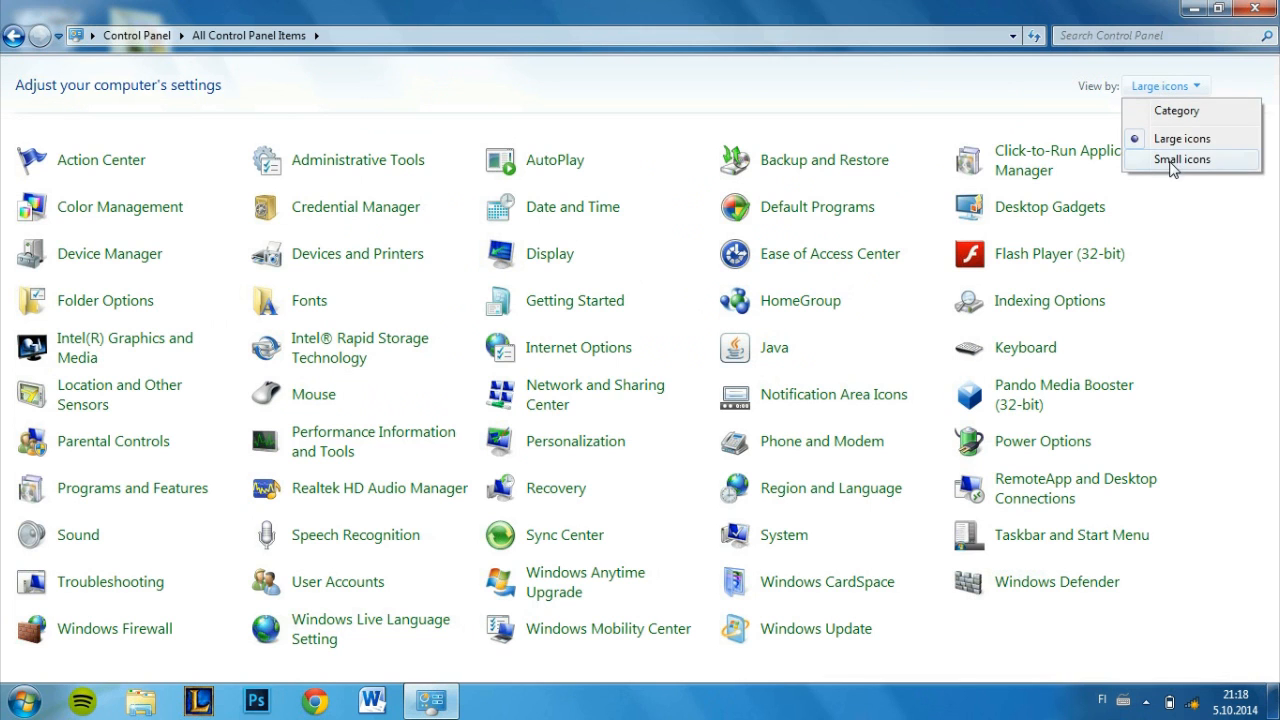
{"action": "left_click", "coordinate": [1181, 160]}
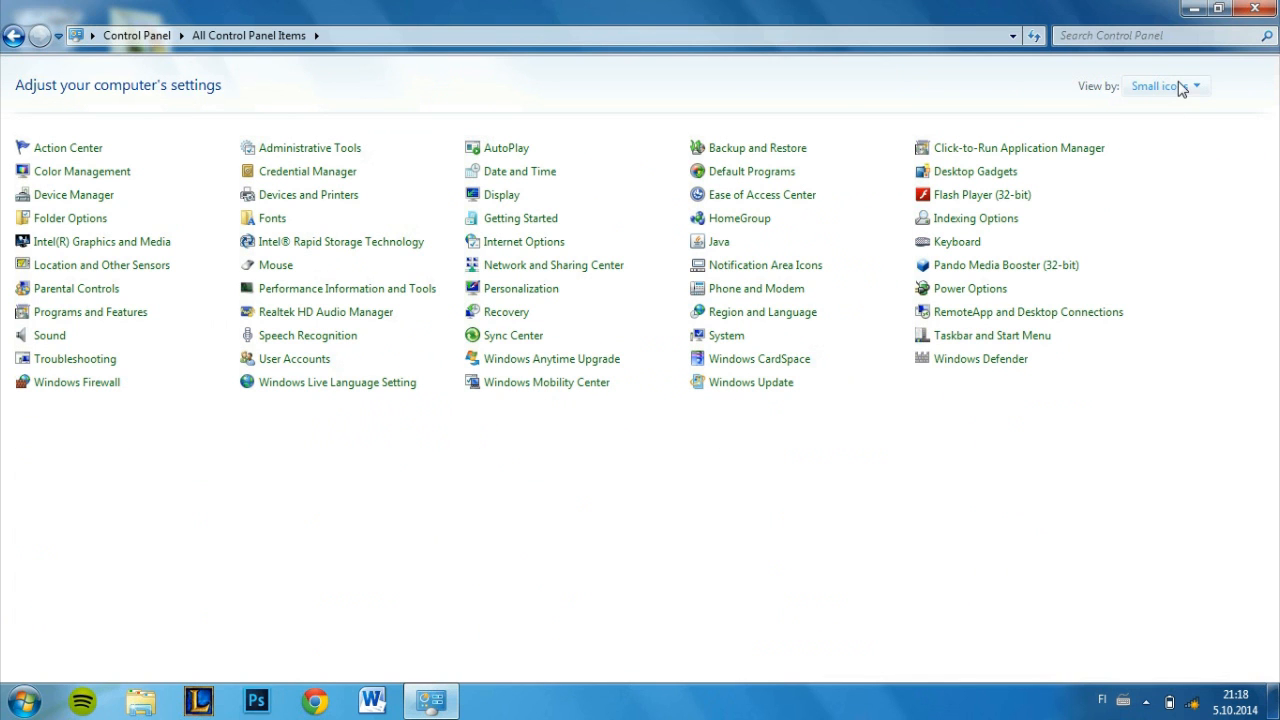
{"action": "left_click", "coordinate": [1163, 86]}
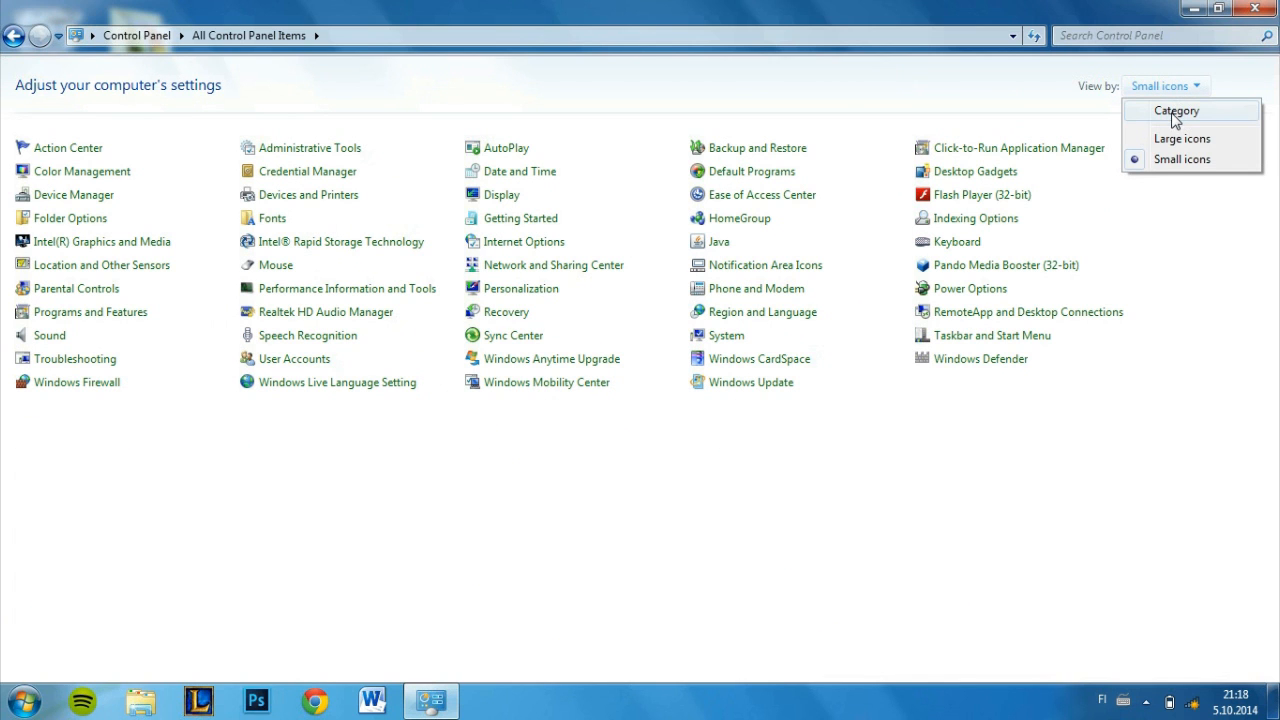
{"action": "left_click", "coordinate": [1176, 110]}
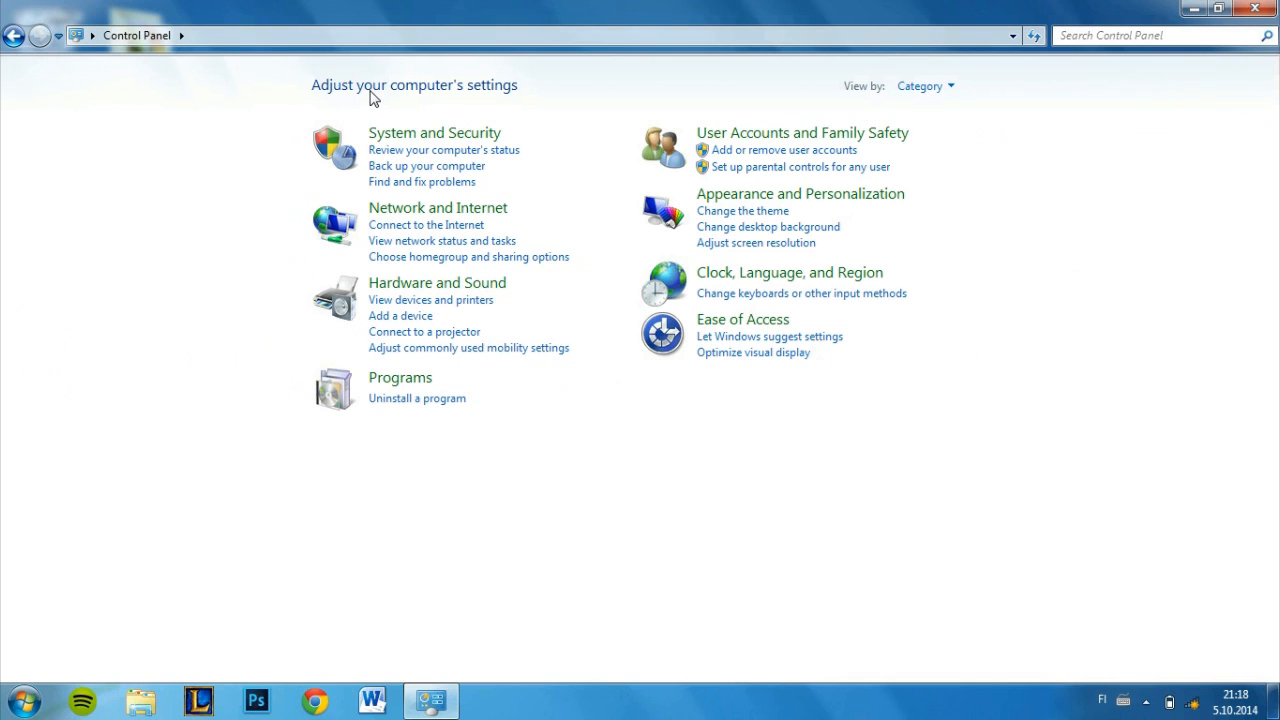
{"action": "mouse_move", "coordinate": [418, 112]}
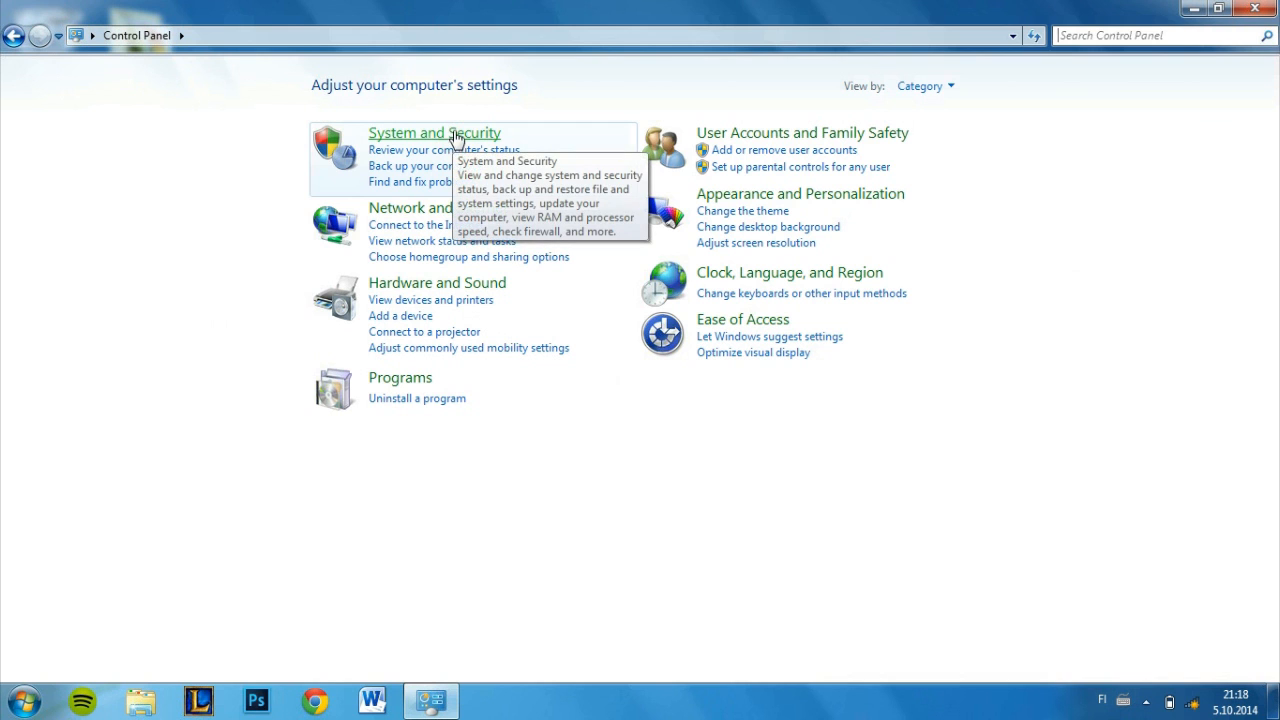
- Open System and Security and choose 'Free up disk space' for drive C
{"action": "left_click", "coordinate": [434, 132]}
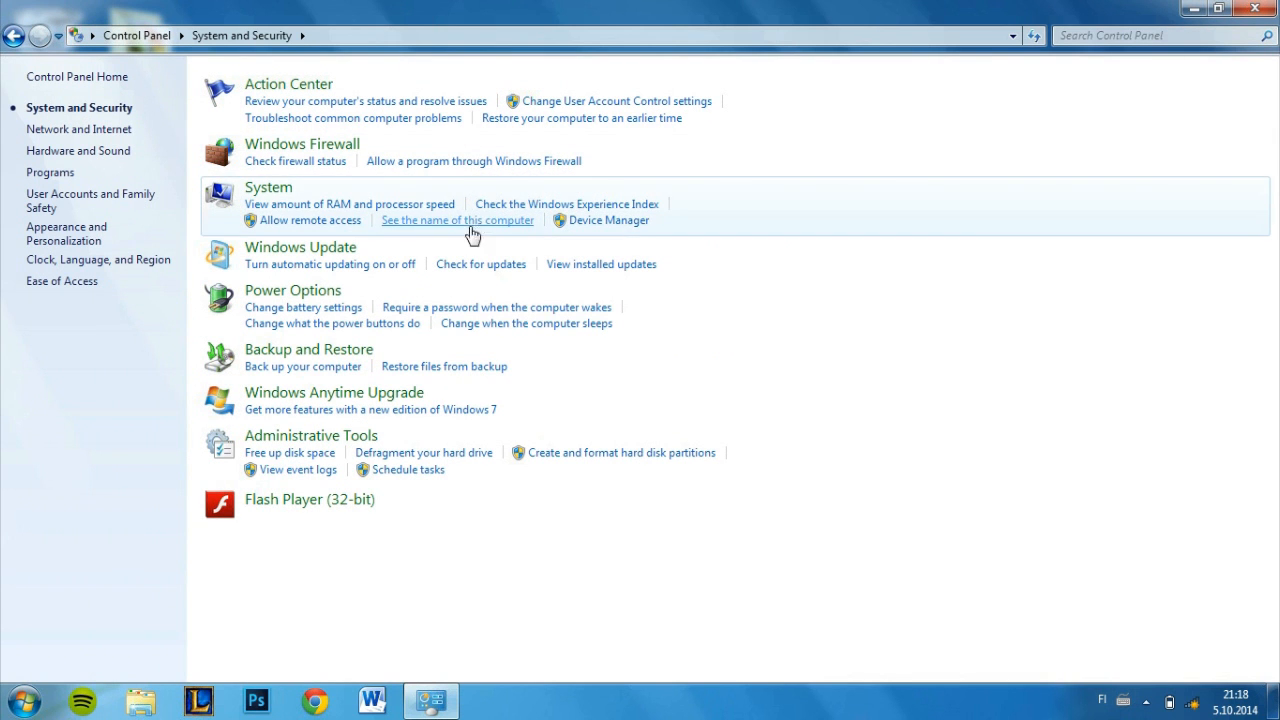
{"action": "mouse_move", "coordinate": [323, 469]}
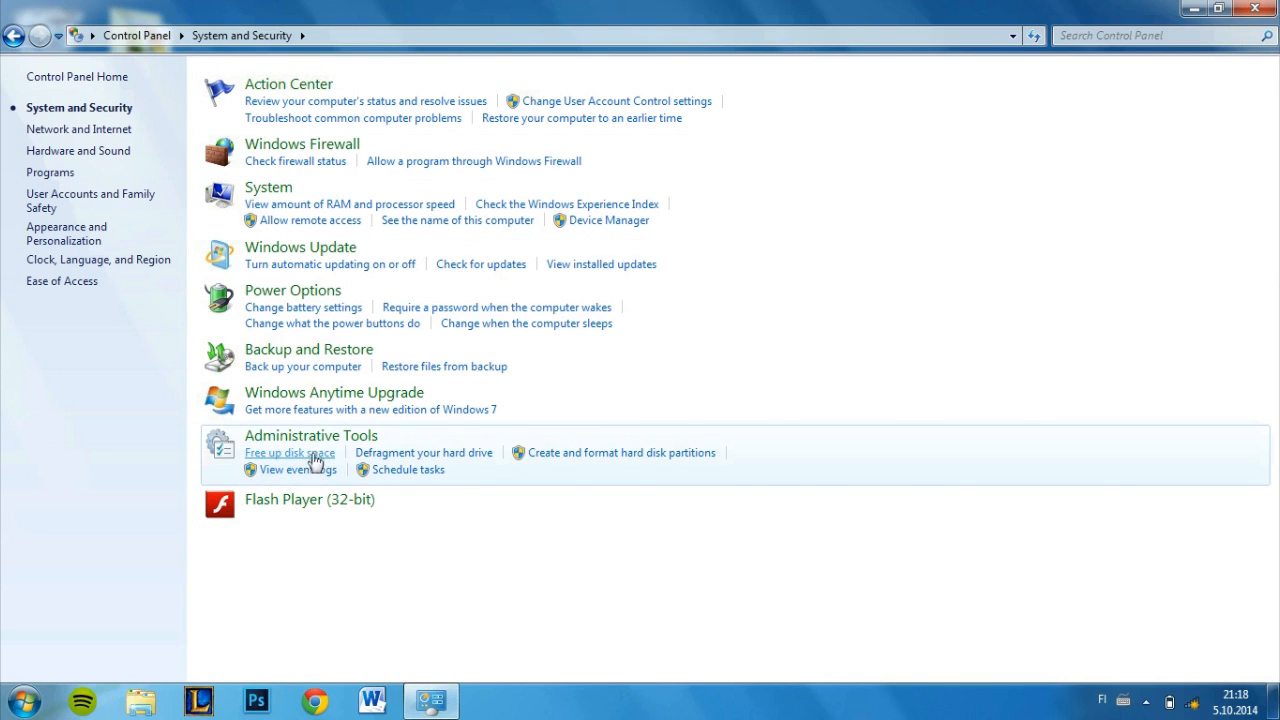
{"action": "mouse_move", "coordinate": [381, 460]}
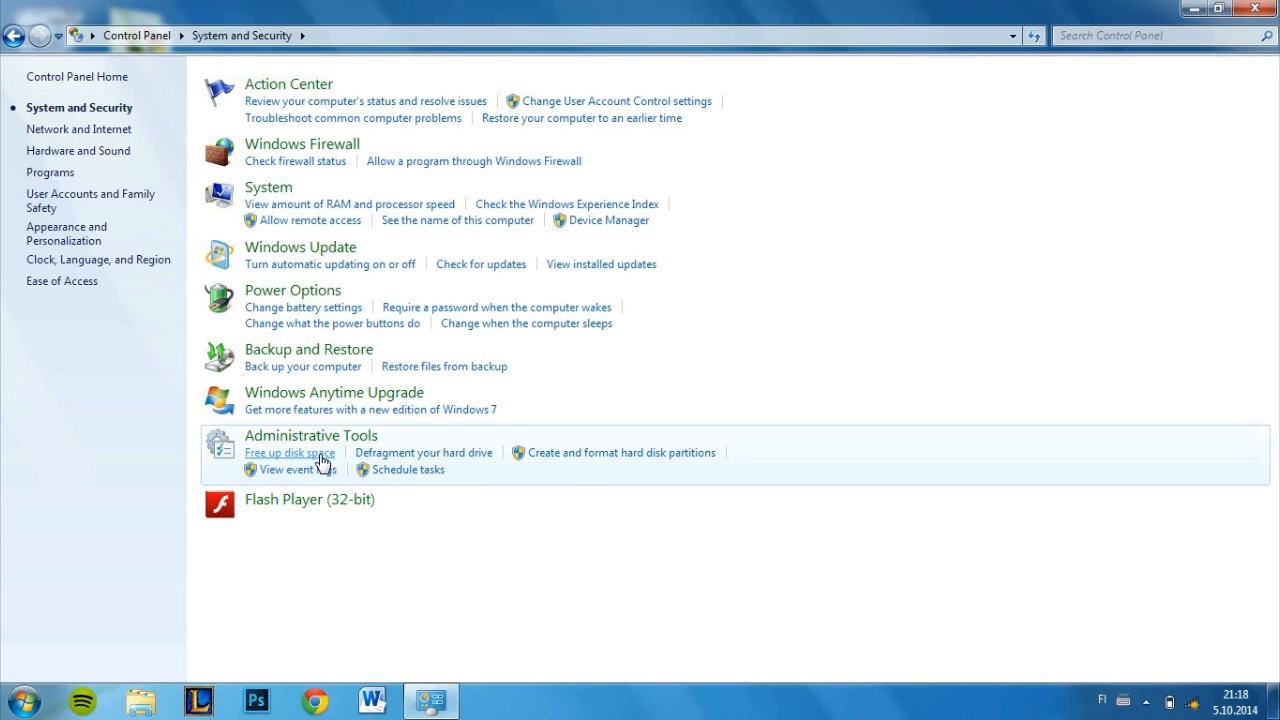
{"action": "mouse_move", "coordinate": [378, 465]}
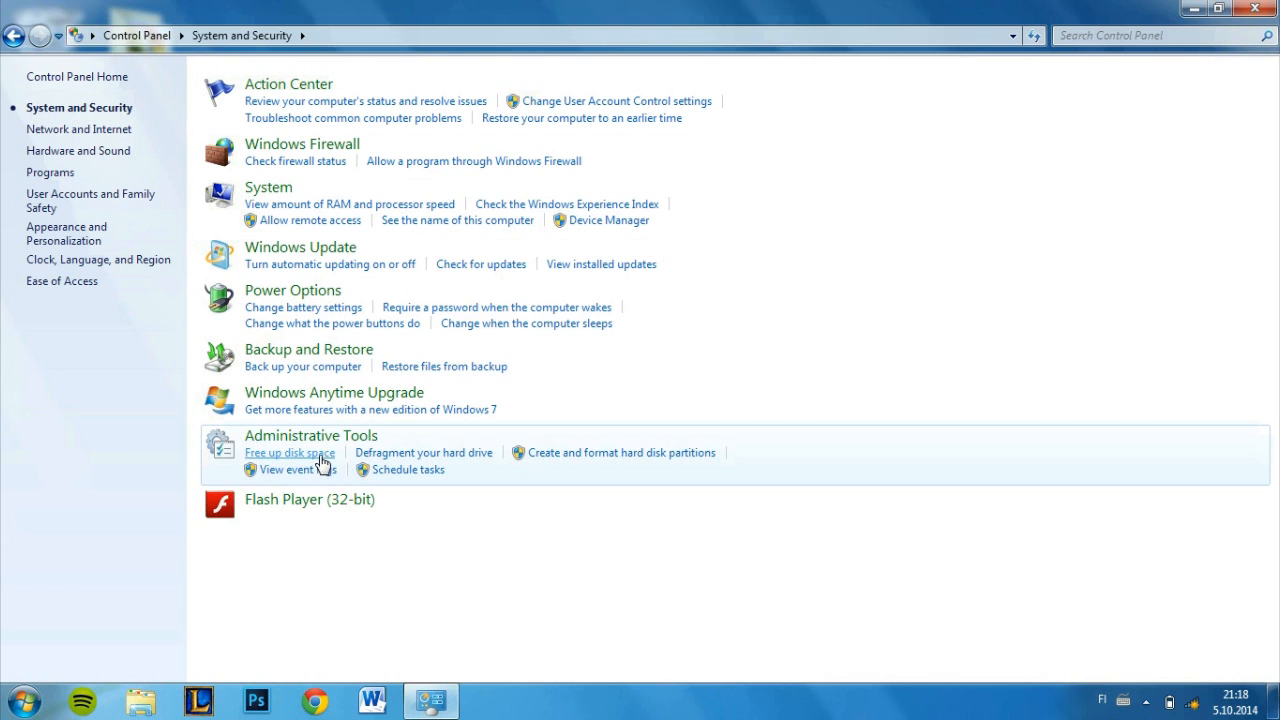
{"action": "left_click", "coordinate": [290, 453]}
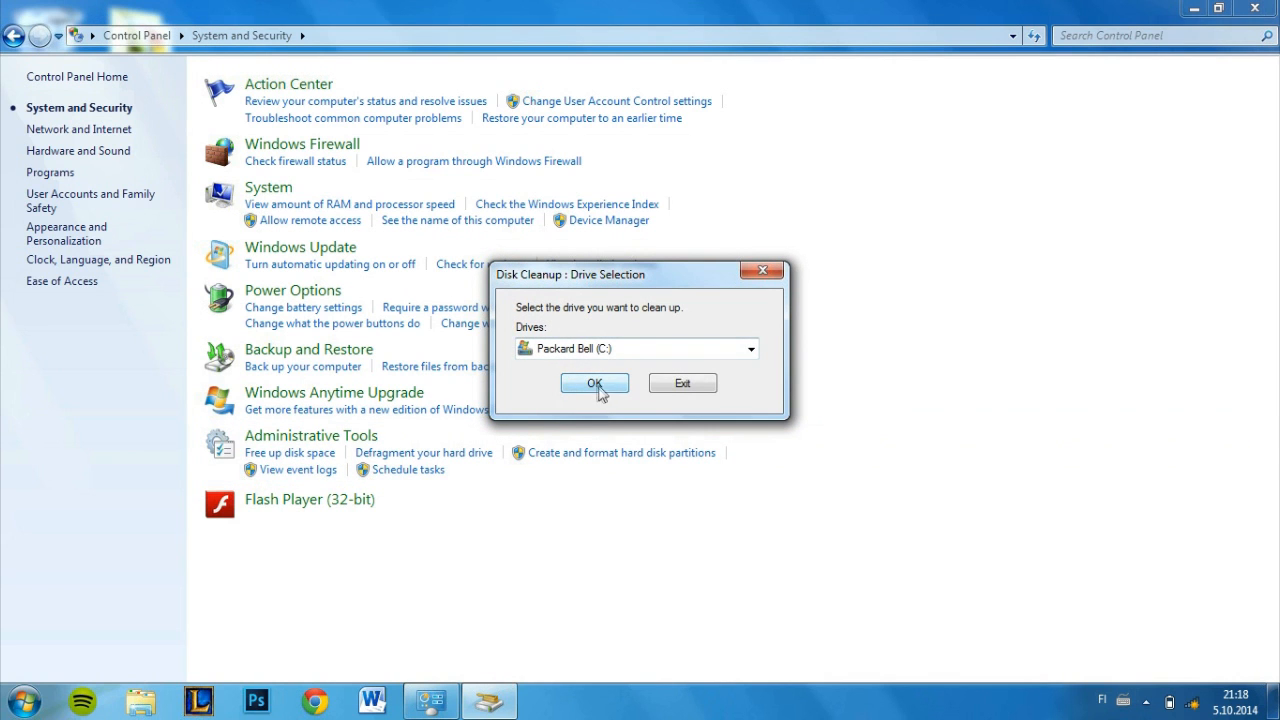
- Start the Disk Cleanup calculation for Packard Bell (C:), then cancel it
{"action": "left_click", "coordinate": [594, 383]}
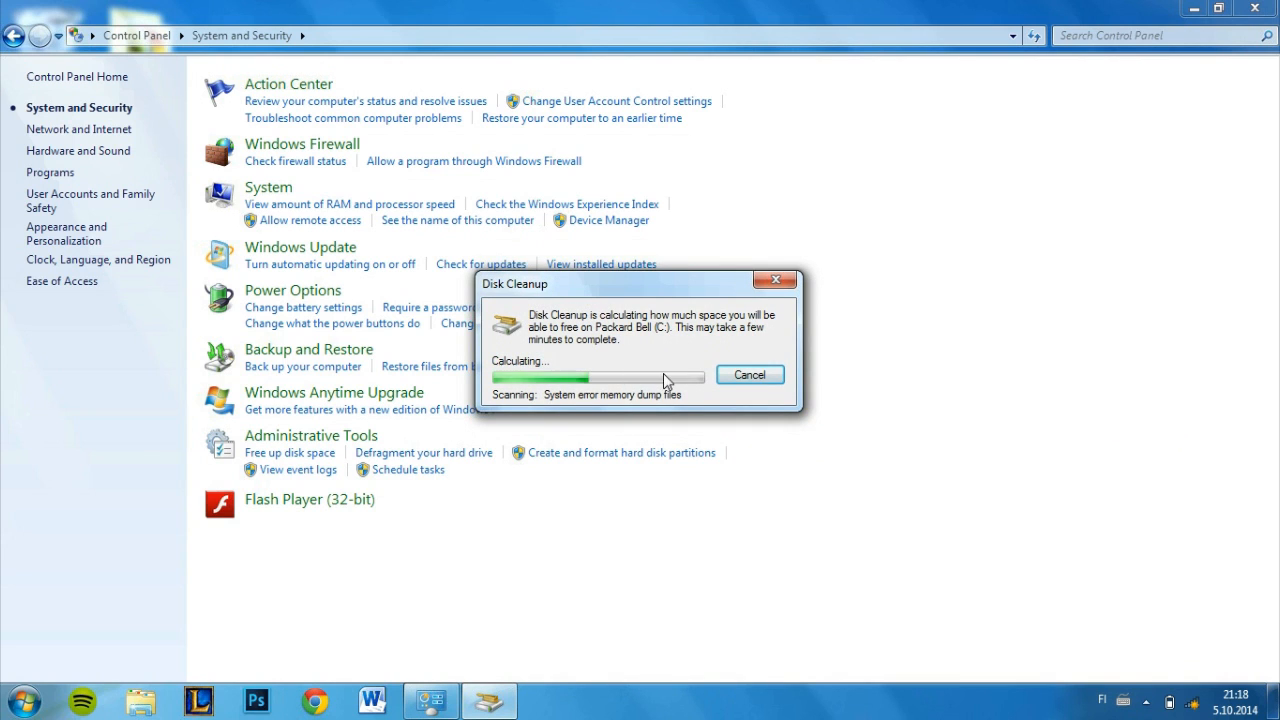
{"action": "mouse_move", "coordinate": [605, 390]}
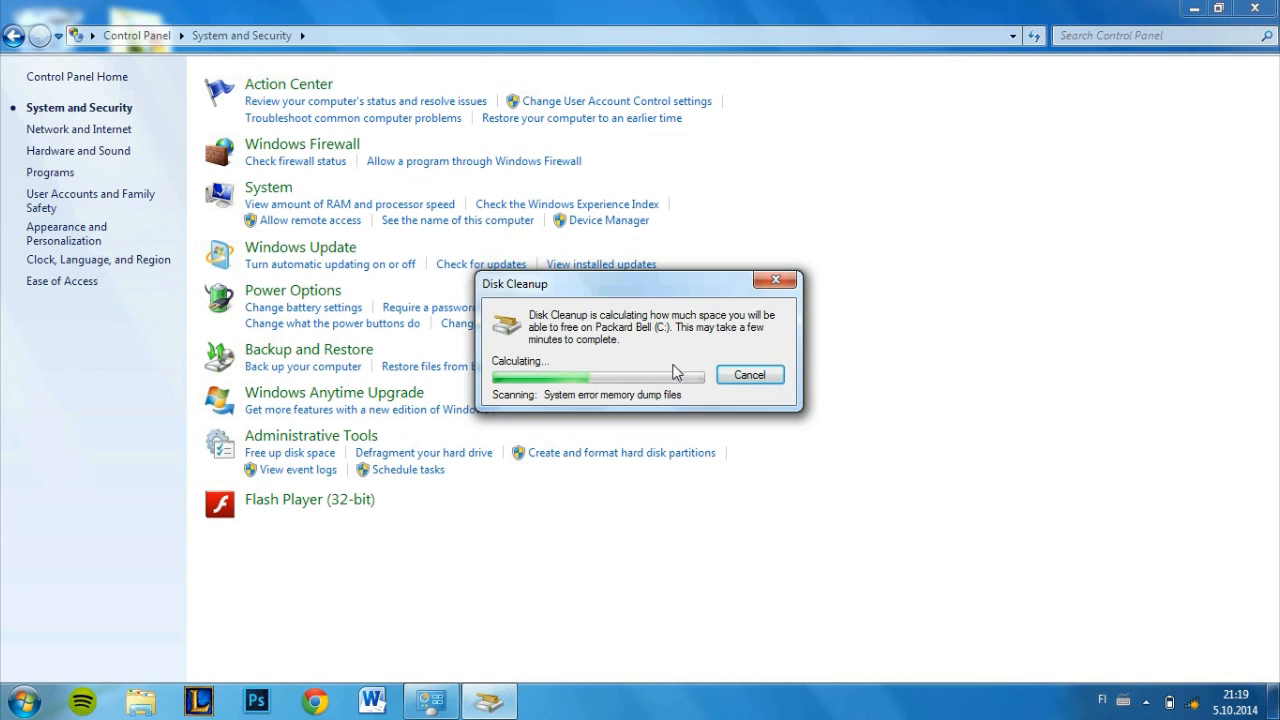
{"action": "mouse_move", "coordinate": [698, 372]}
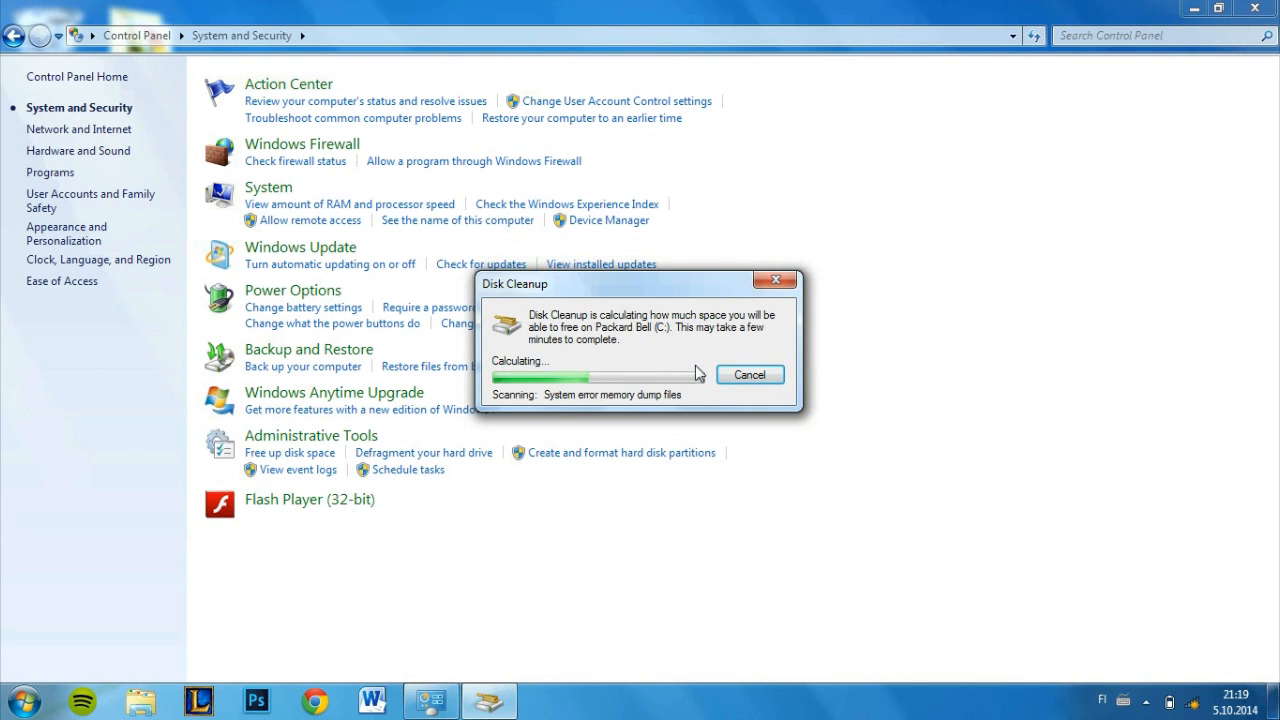
{"action": "mouse_move", "coordinate": [707, 352]}
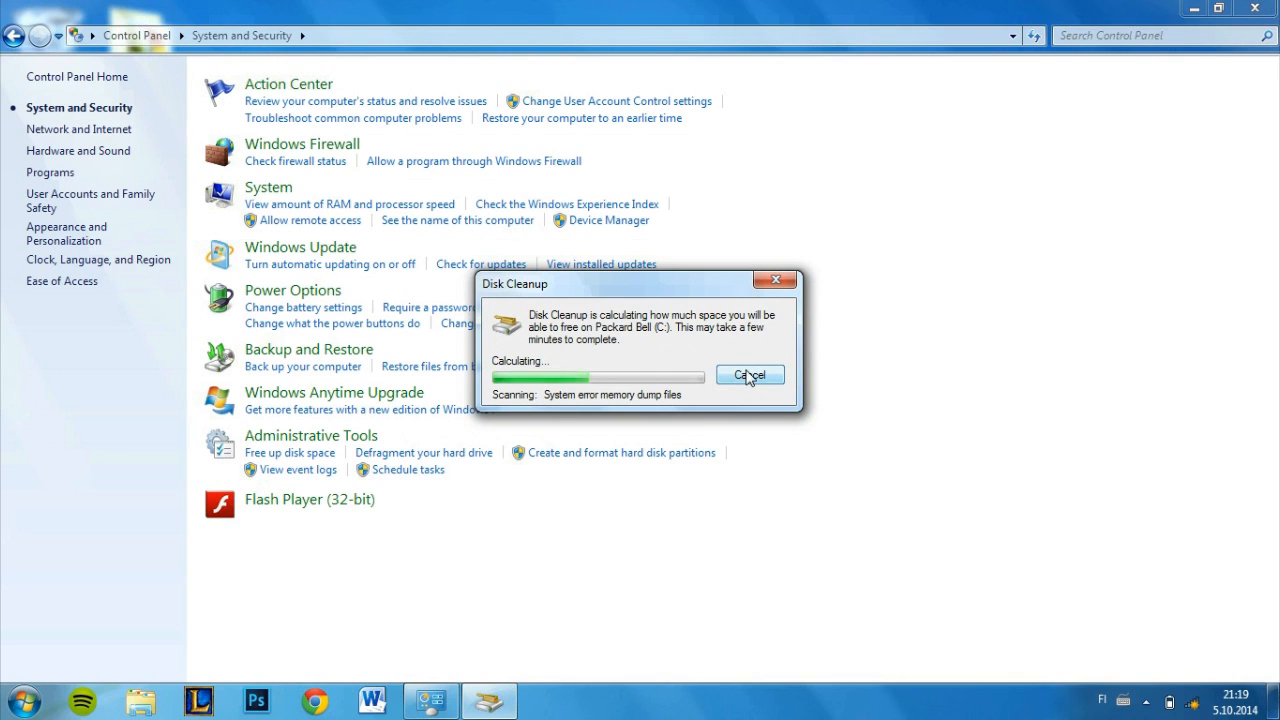
{"action": "left_click", "coordinate": [749, 374]}
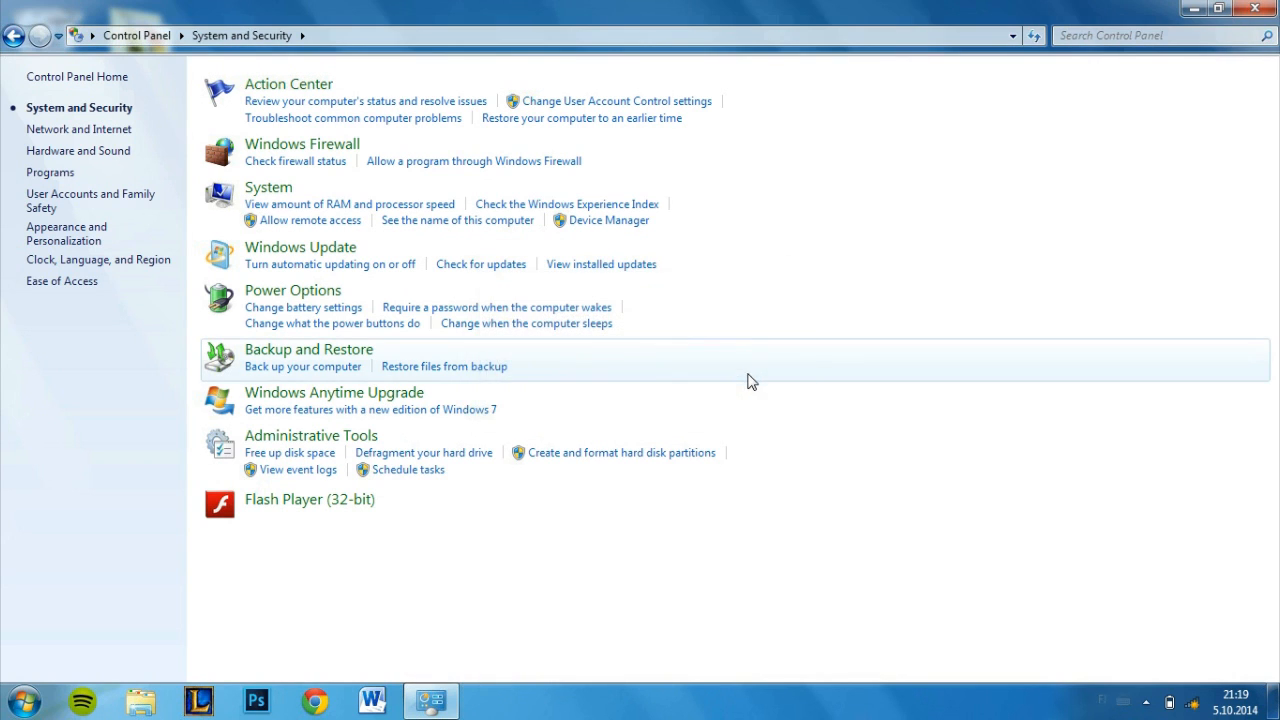
{"action": "mouse_move", "coordinate": [462, 444]}
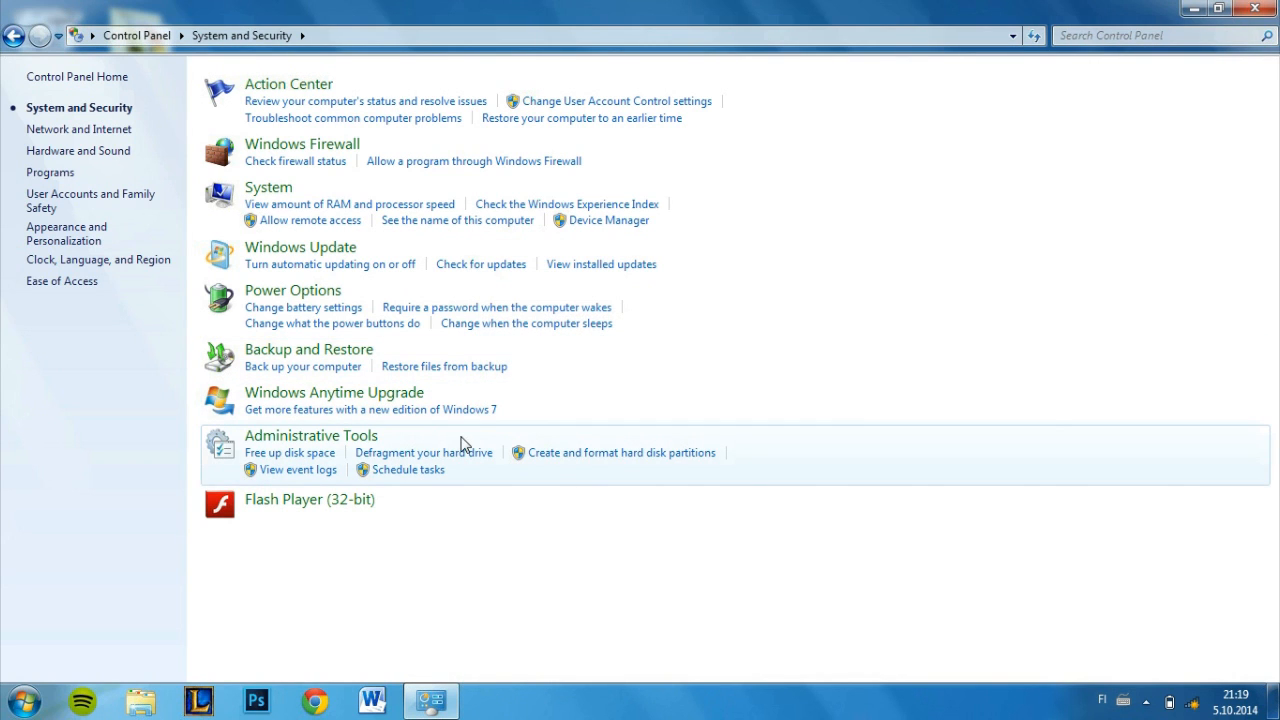
{"action": "mouse_move", "coordinate": [423, 452]}
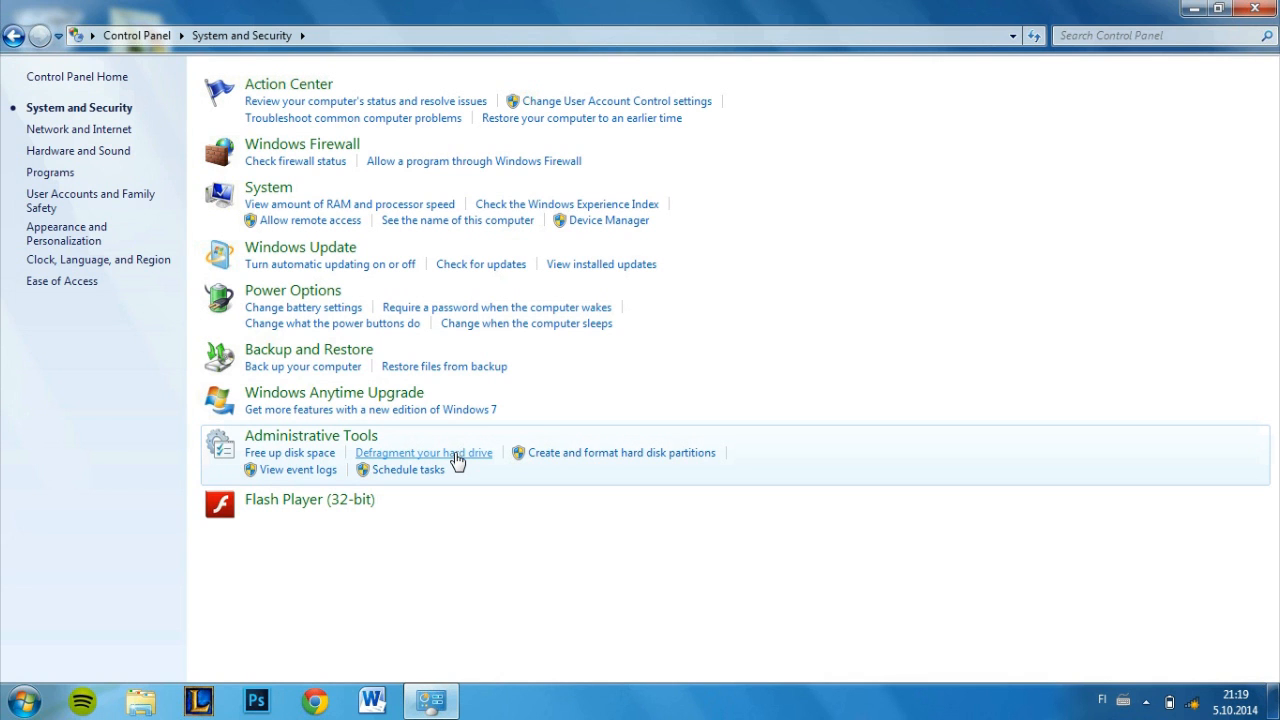
- Open 'Defragment your hard drive' under Administrative Tools
{"action": "left_click", "coordinate": [423, 452]}
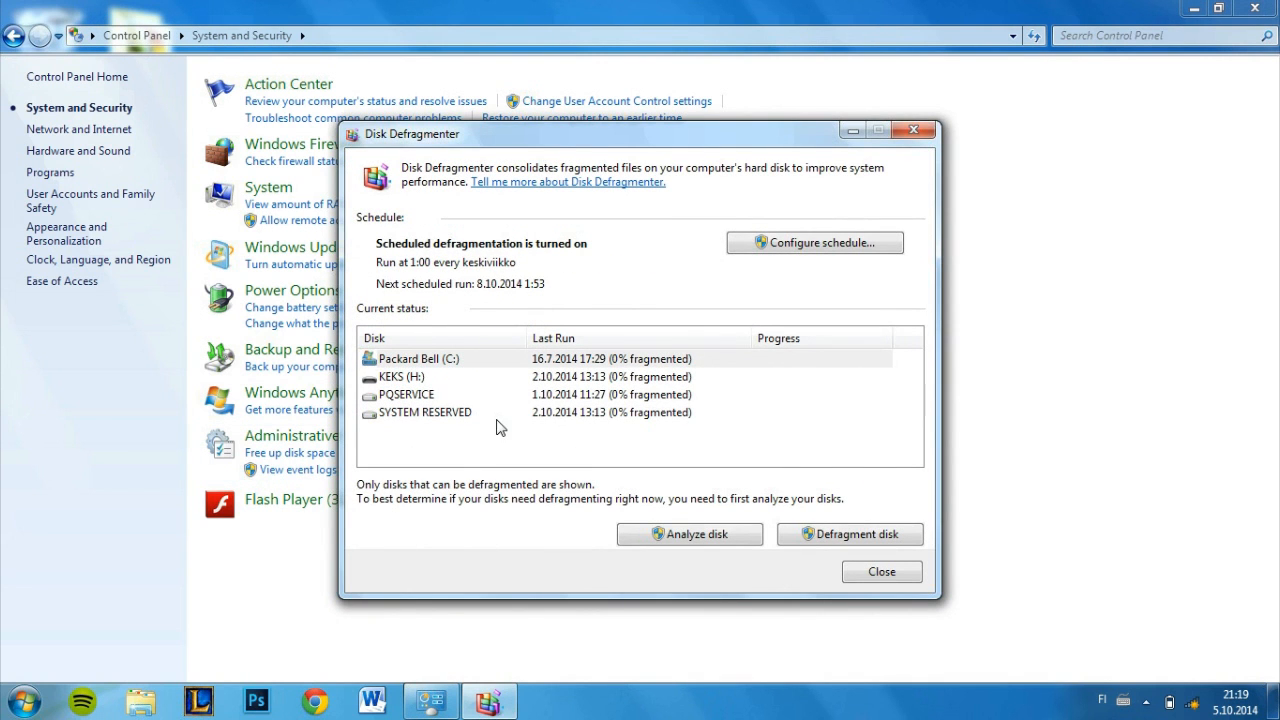
- Select Packard Bell (C:) and start defragmenting it
{"action": "left_click", "coordinate": [418, 358]}
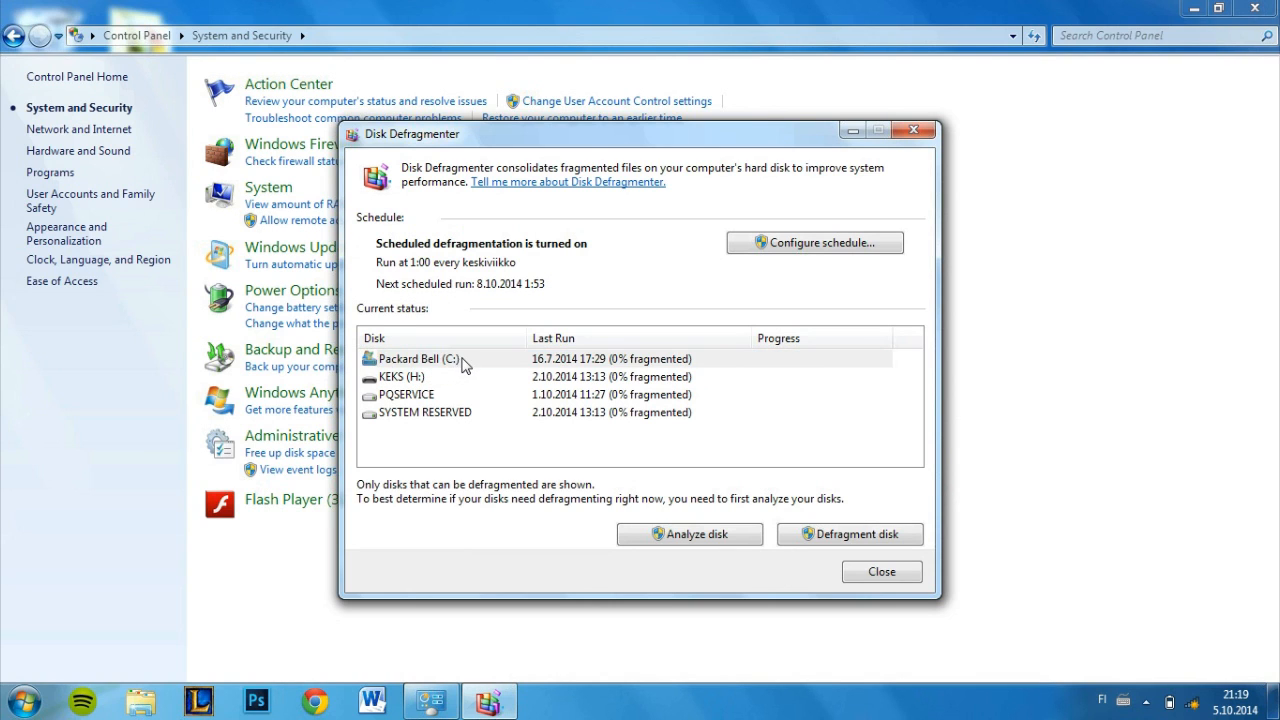
{"action": "left_click", "coordinate": [430, 358]}
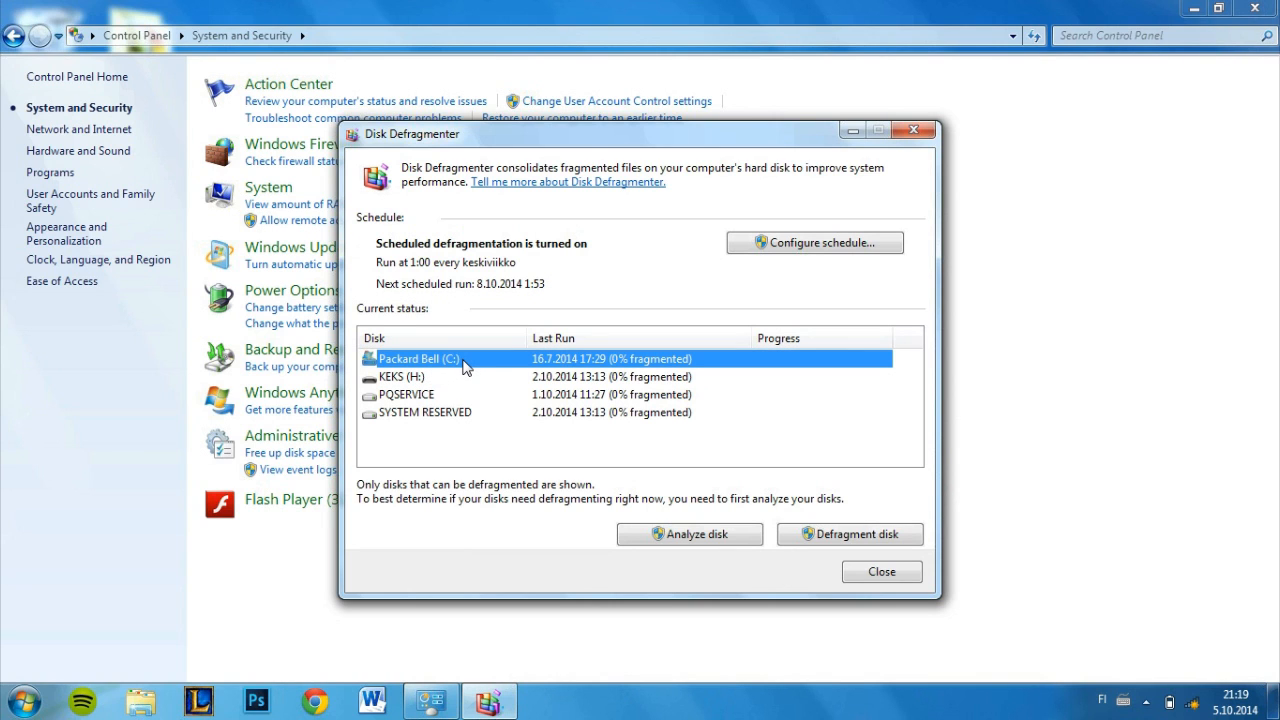
{"action": "mouse_move", "coordinate": [805, 505]}
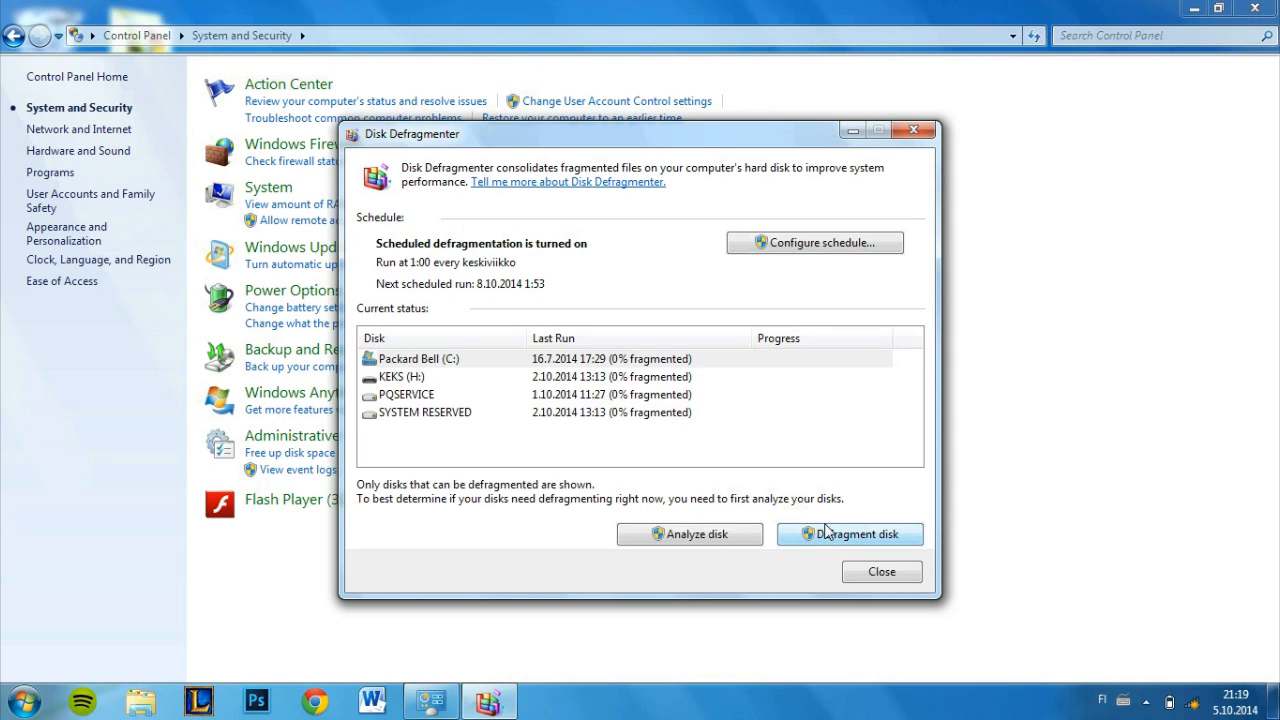
{"action": "left_click", "coordinate": [849, 533]}
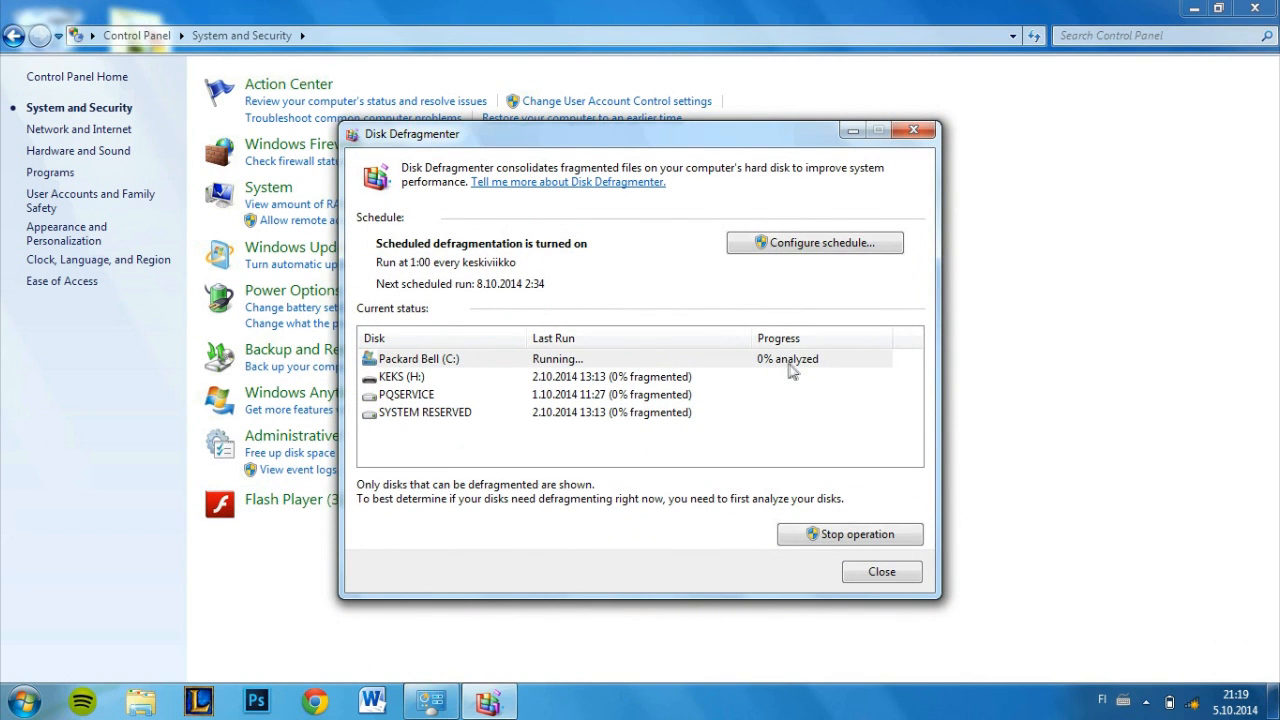
{"action": "mouse_move", "coordinate": [787, 367]}
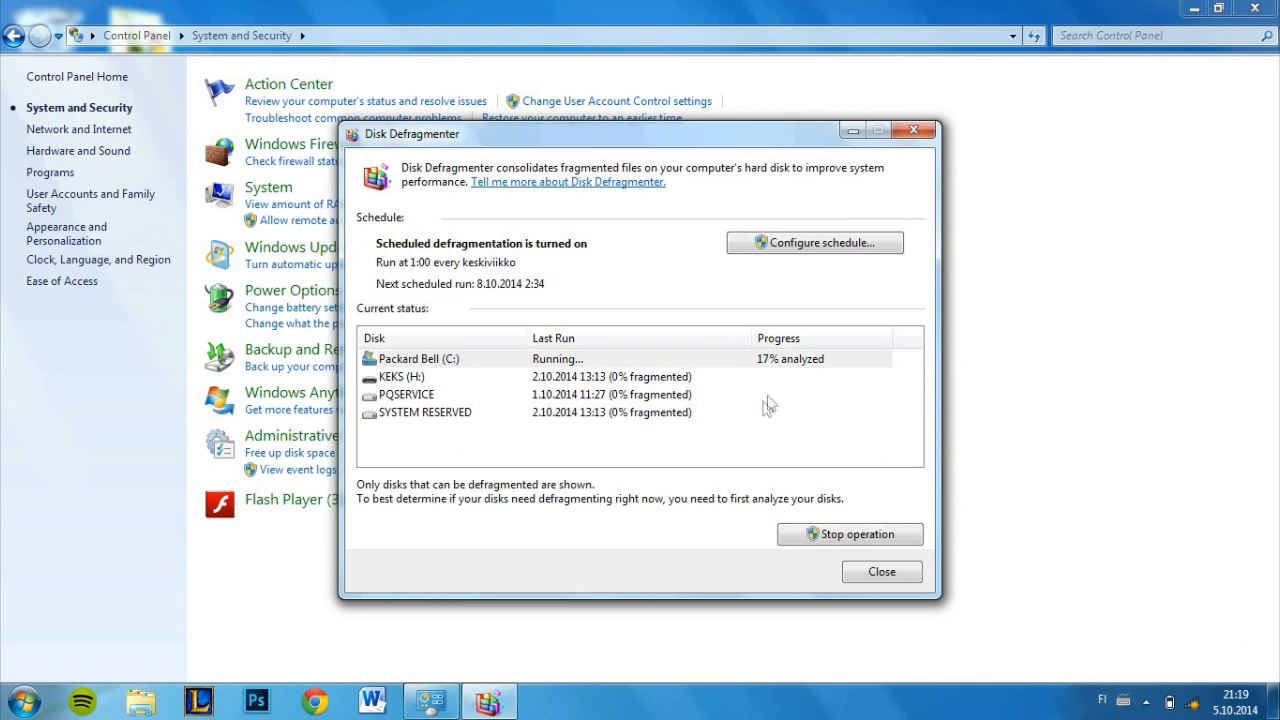
{"action": "mouse_move", "coordinate": [830, 368]}
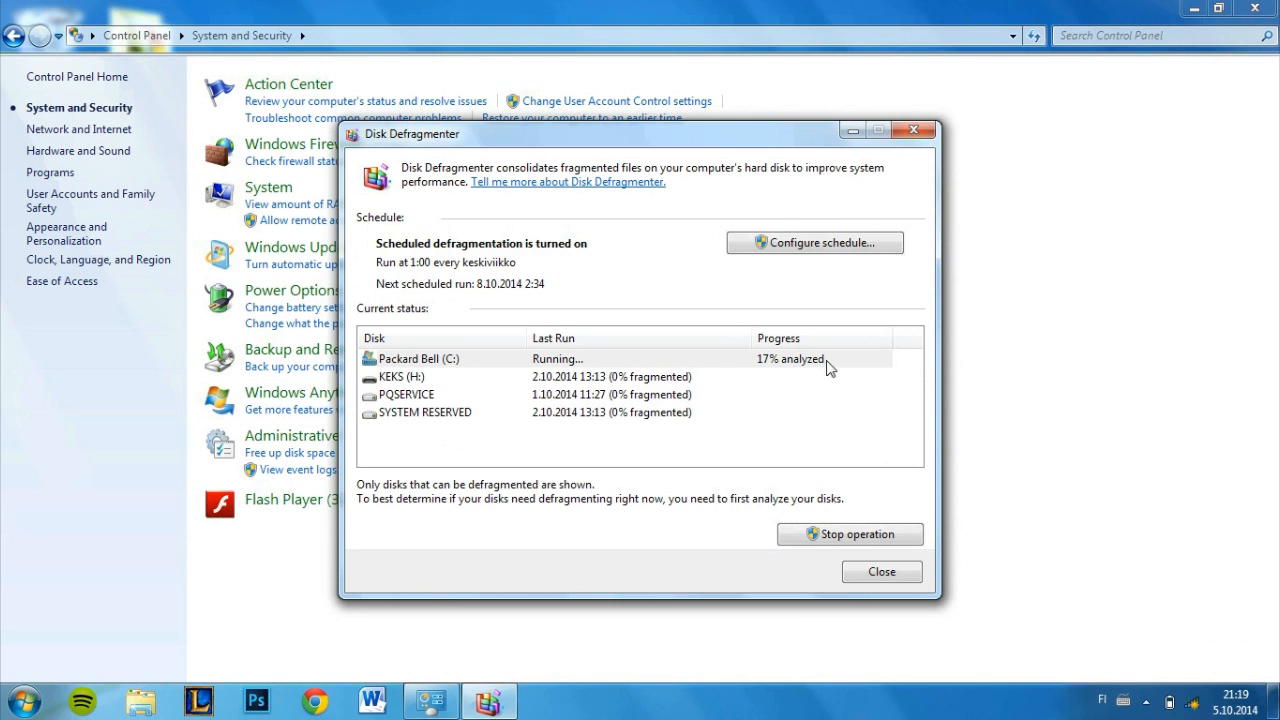
{"action": "mouse_move", "coordinate": [912, 130]}
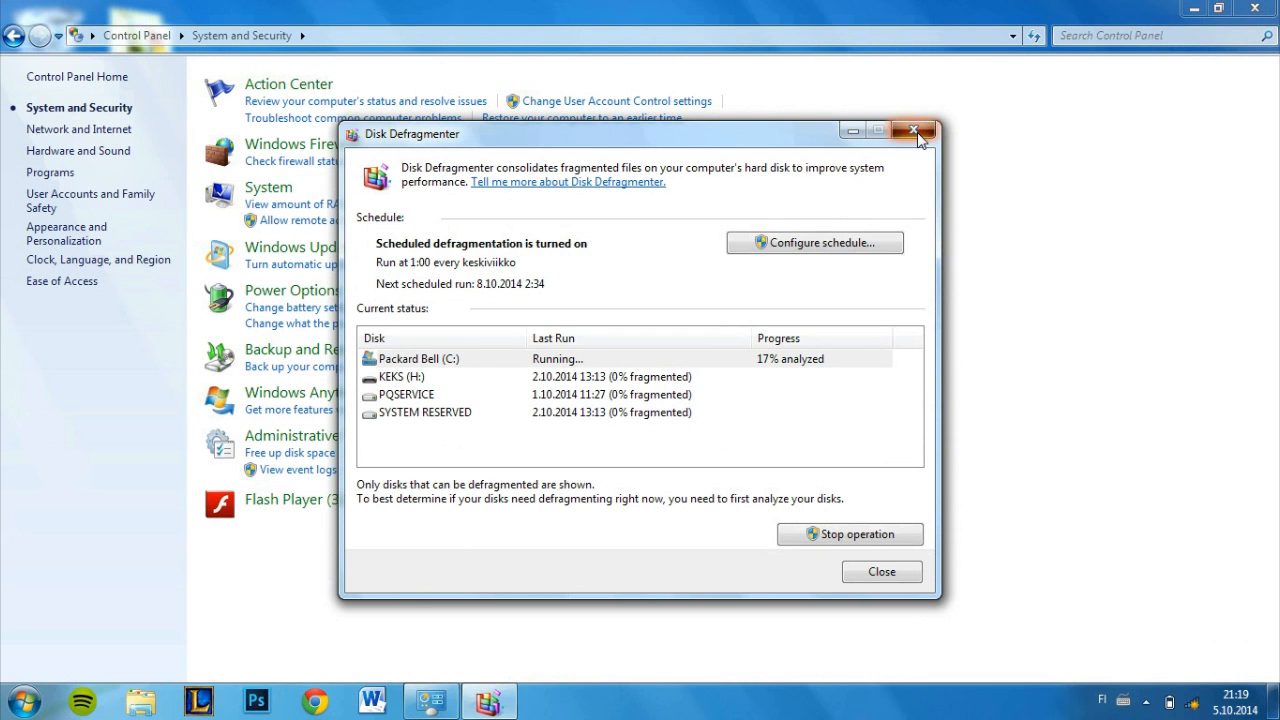
- Close Disk Defragmenter and Control Panel to reveal the CCleaner desktop shortcut
{"action": "left_click", "coordinate": [912, 131]}
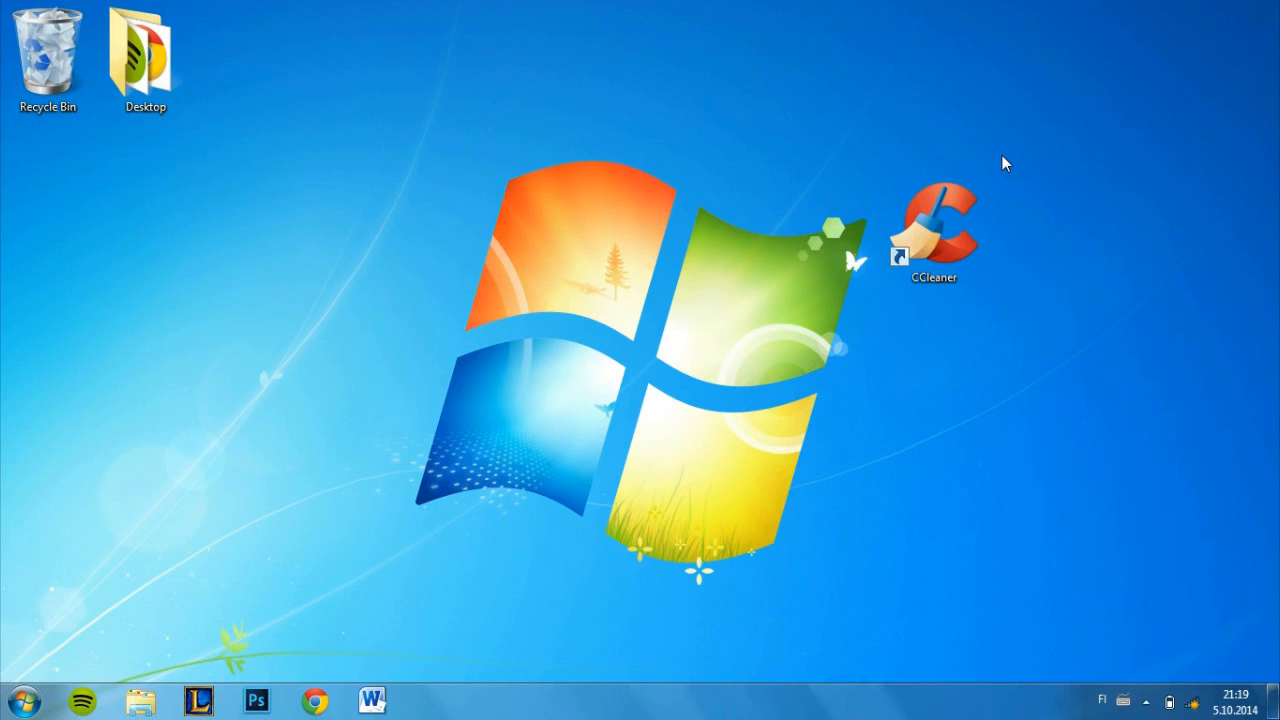
{"action": "mouse_move", "coordinate": [1108, 240]}
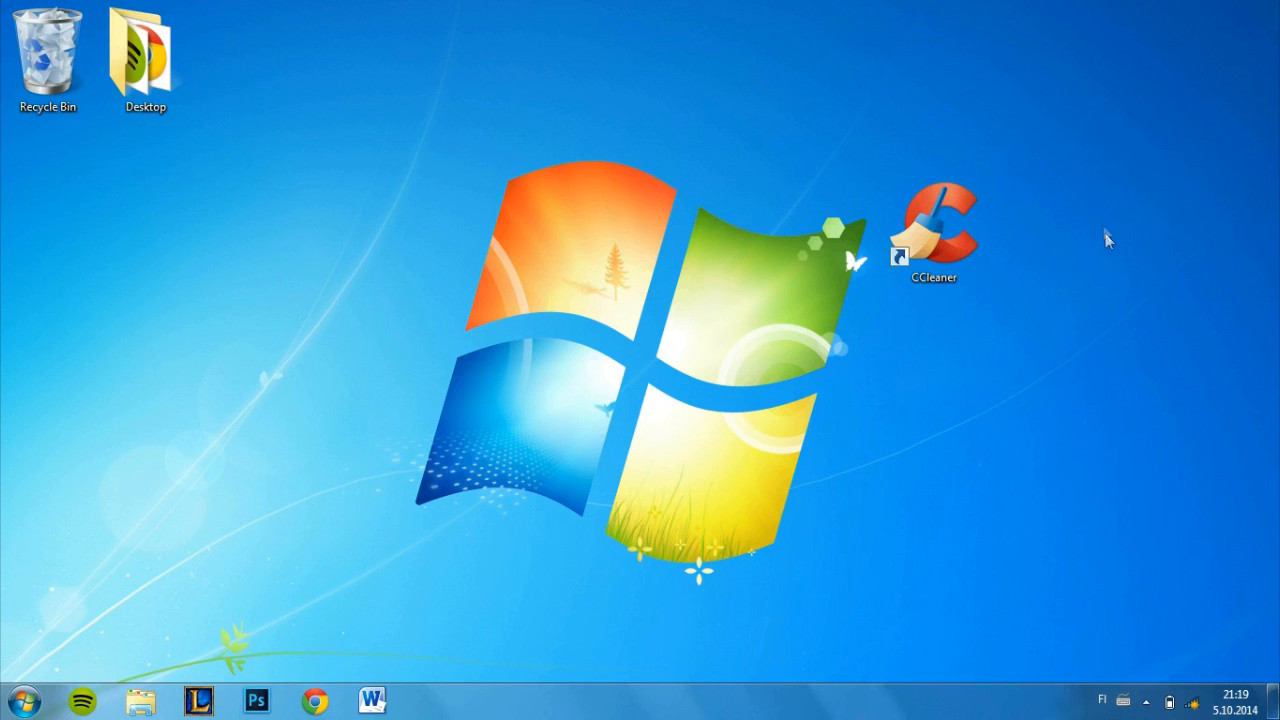
{"action": "mouse_move", "coordinate": [906, 308]}
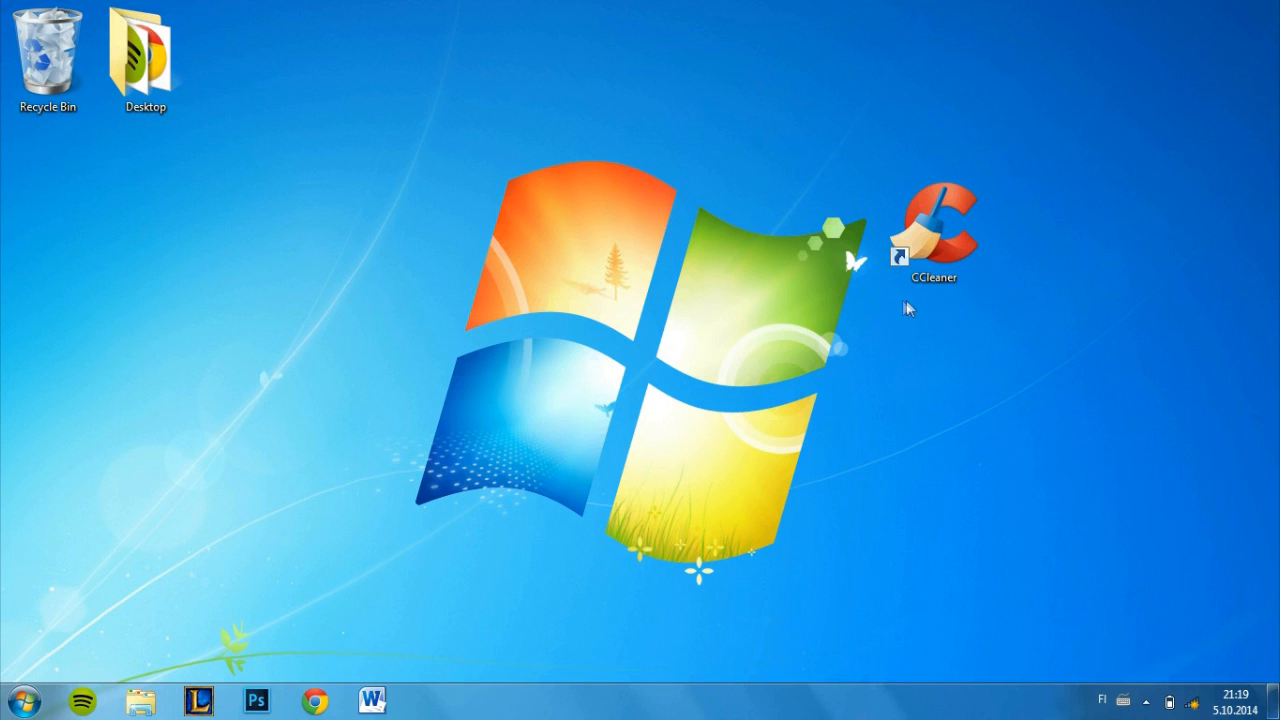
{"action": "mouse_move", "coordinate": [938, 302]}
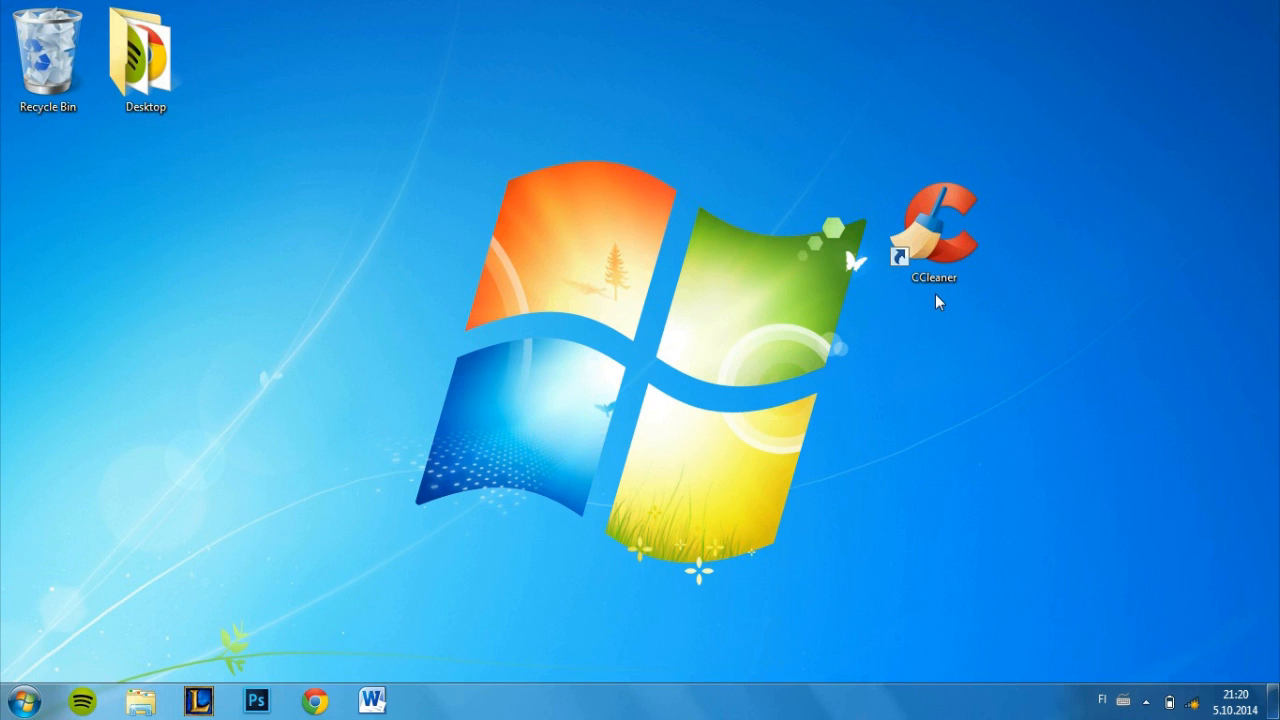
{"action": "mouse_move", "coordinate": [912, 307]}
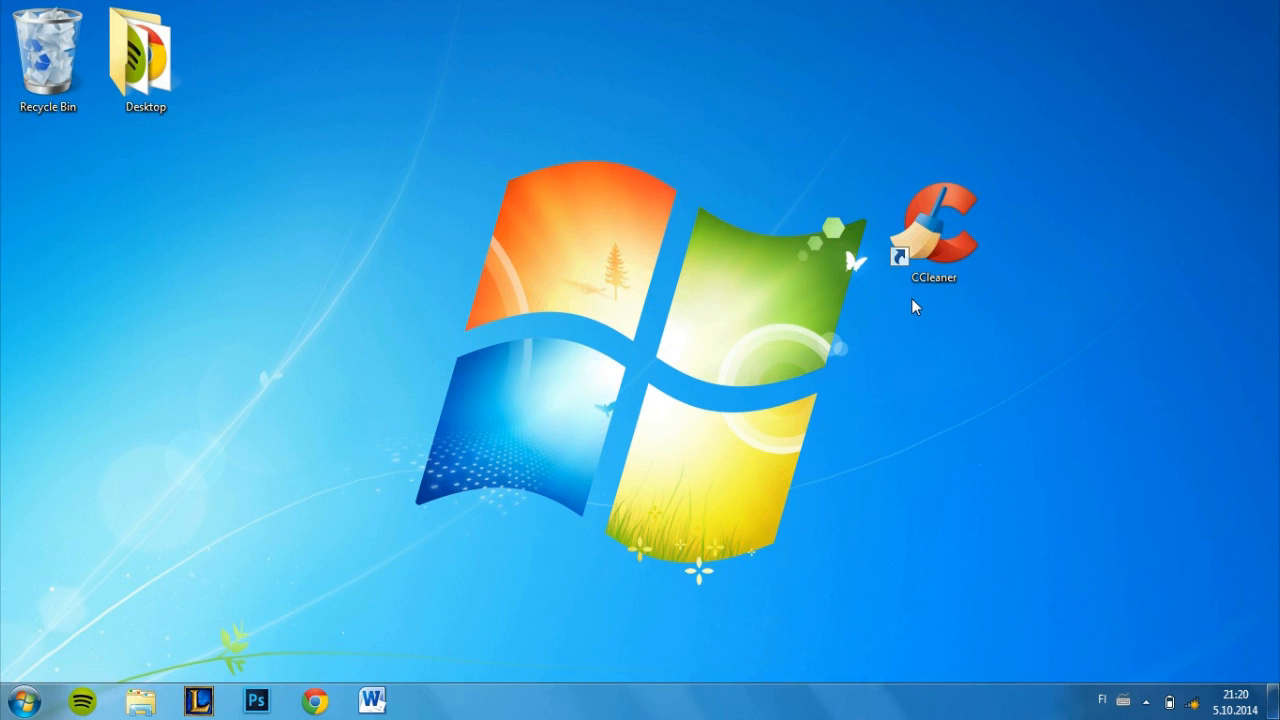
{"action": "mouse_move", "coordinate": [898, 308]}
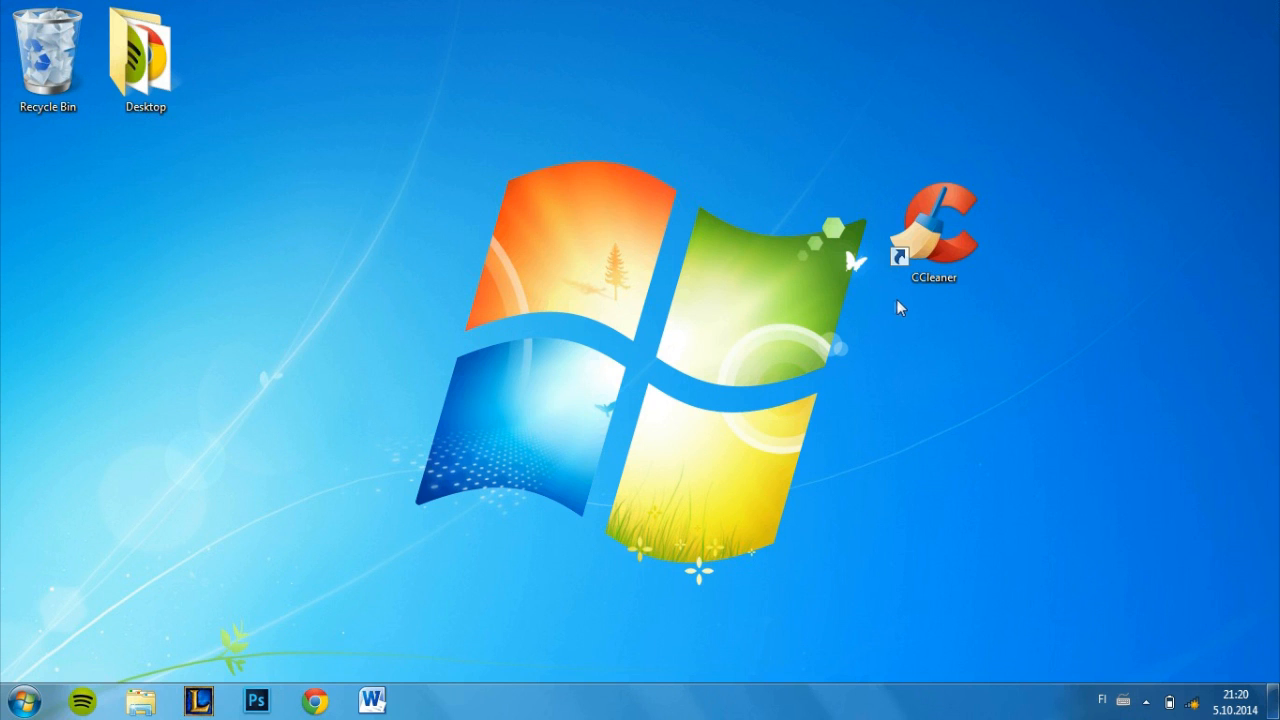
{"action": "mouse_move", "coordinate": [903, 306]}
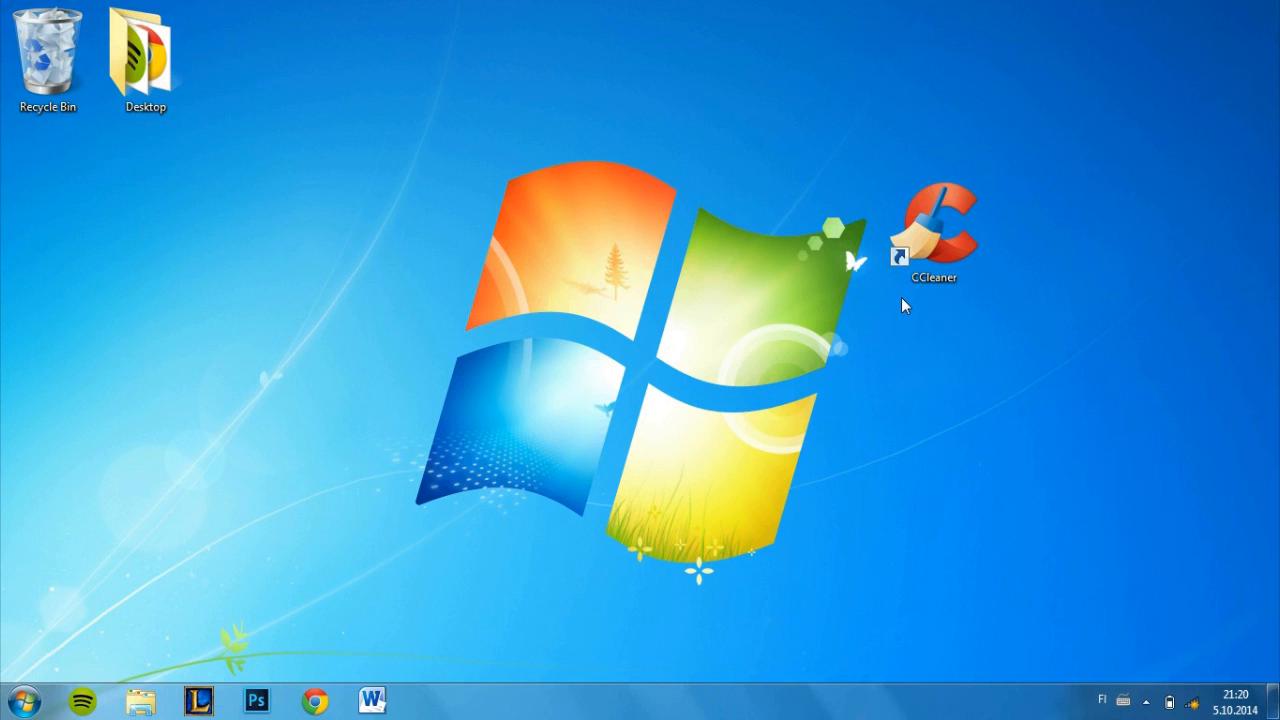
{"action": "left_click", "coordinate": [932, 232]}
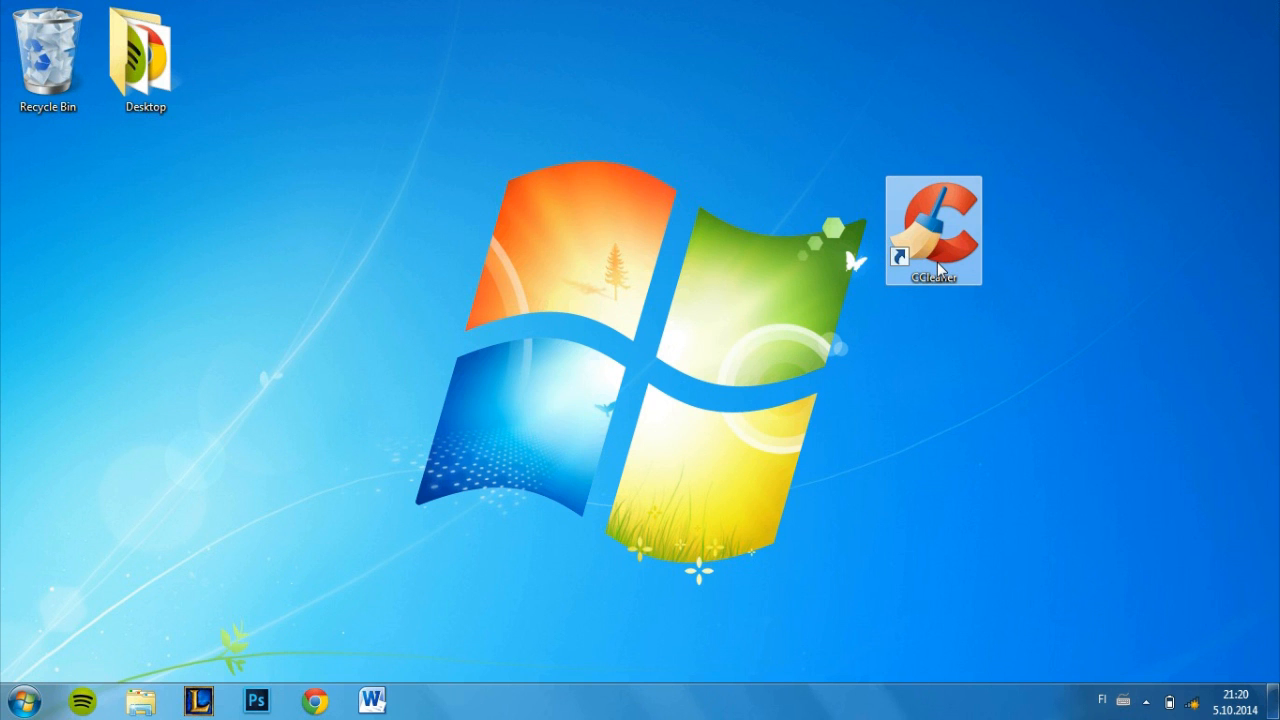
- Launch CCleaner and run the cleaner, confirming deletion of 149.6 MB of junk
{"action": "double_click", "coordinate": [933, 230]}
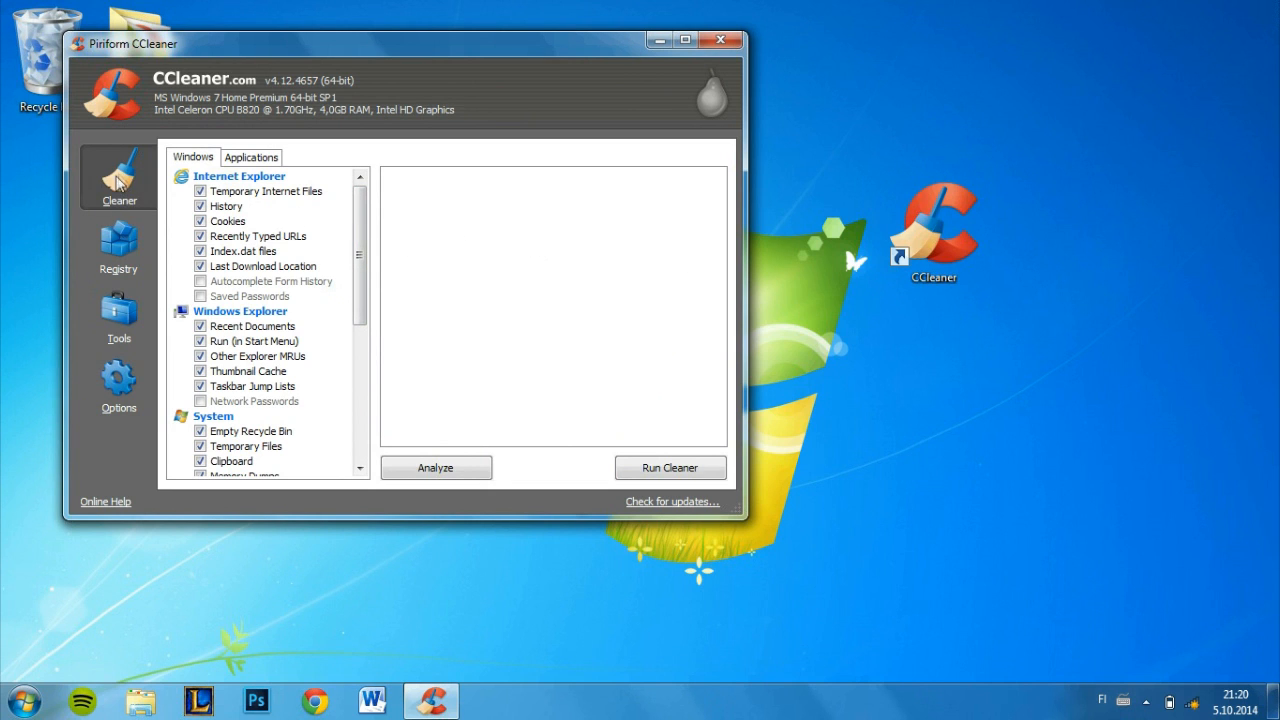
{"action": "mouse_move", "coordinate": [651, 432]}
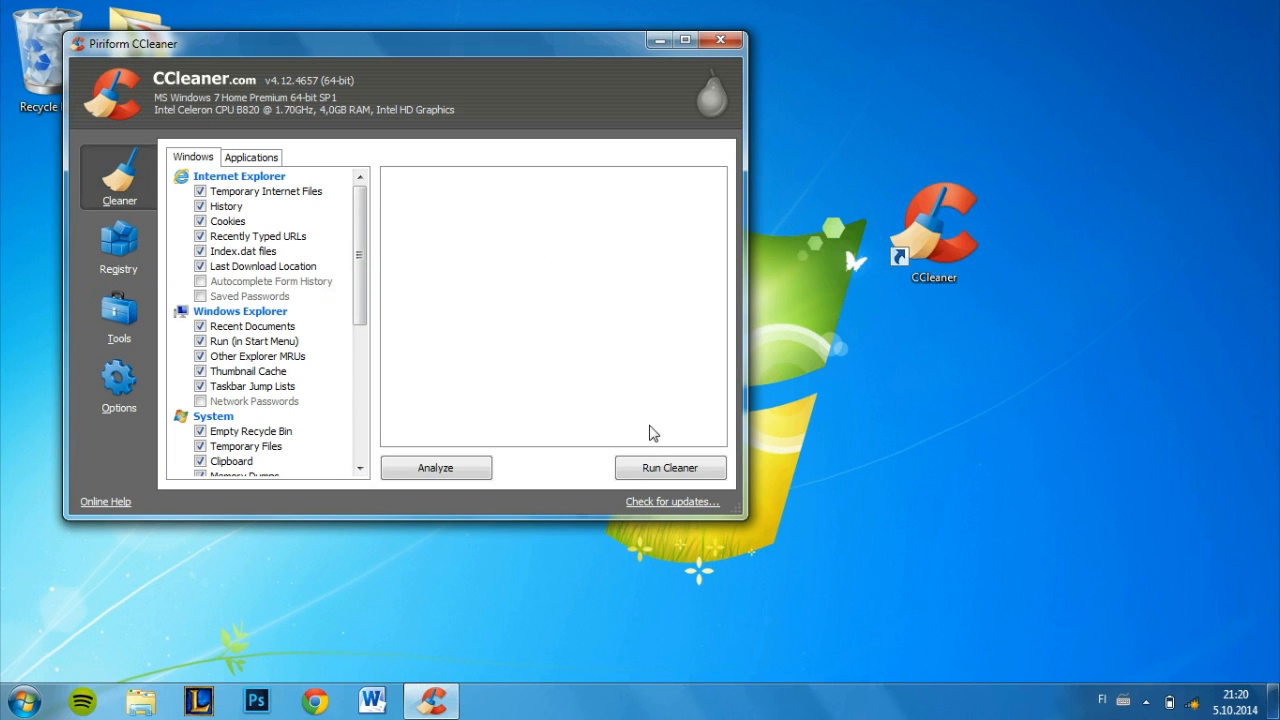
{"action": "mouse_move", "coordinate": [670, 467]}
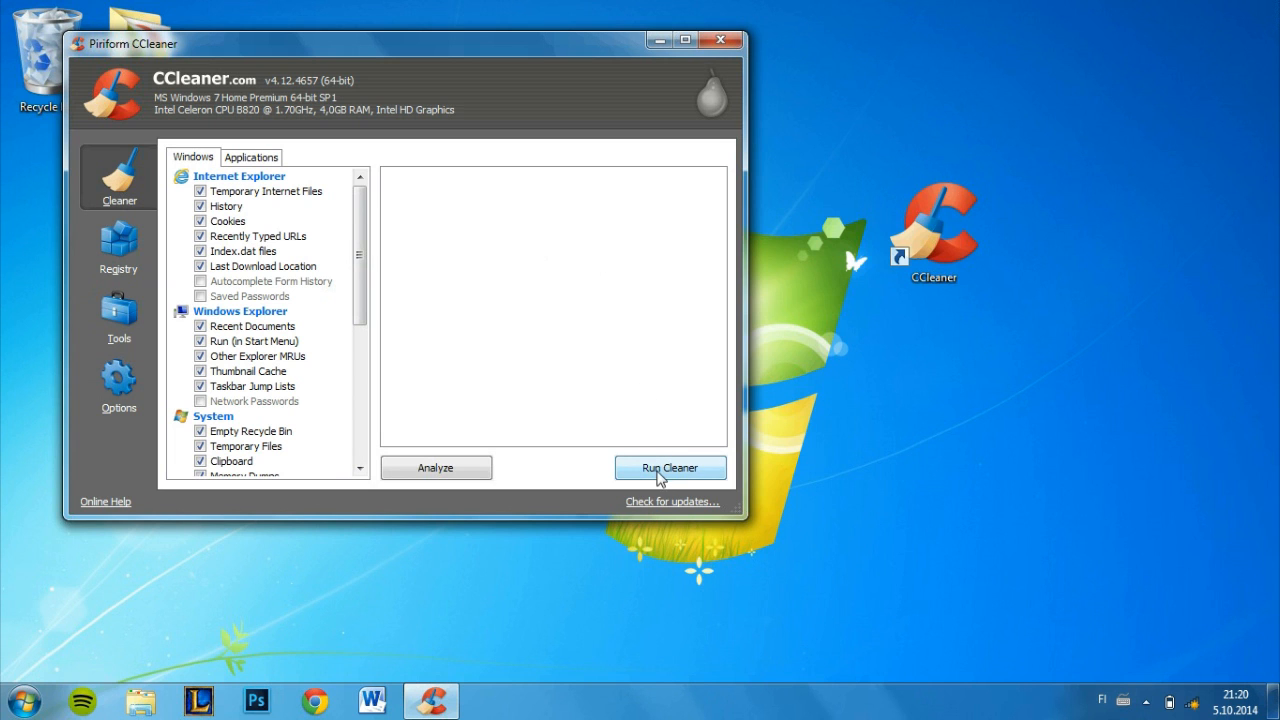
{"action": "left_click", "coordinate": [670, 467]}
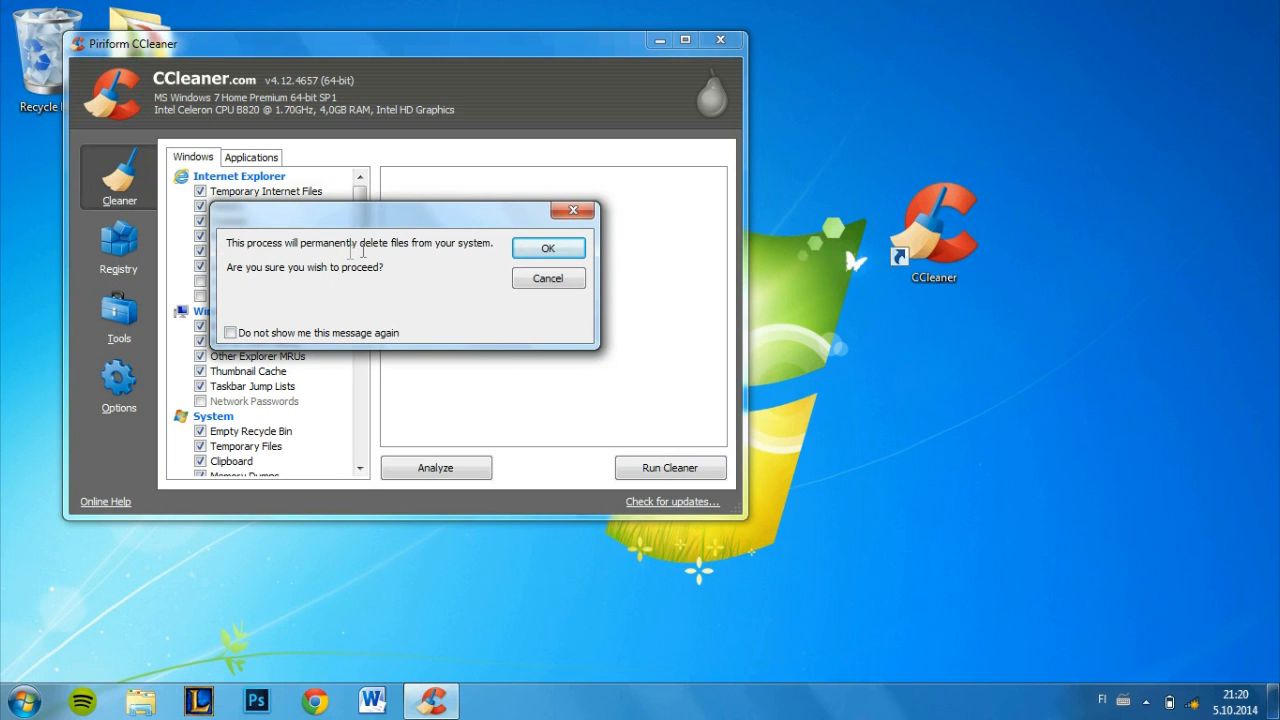
{"action": "mouse_move", "coordinate": [449, 258]}
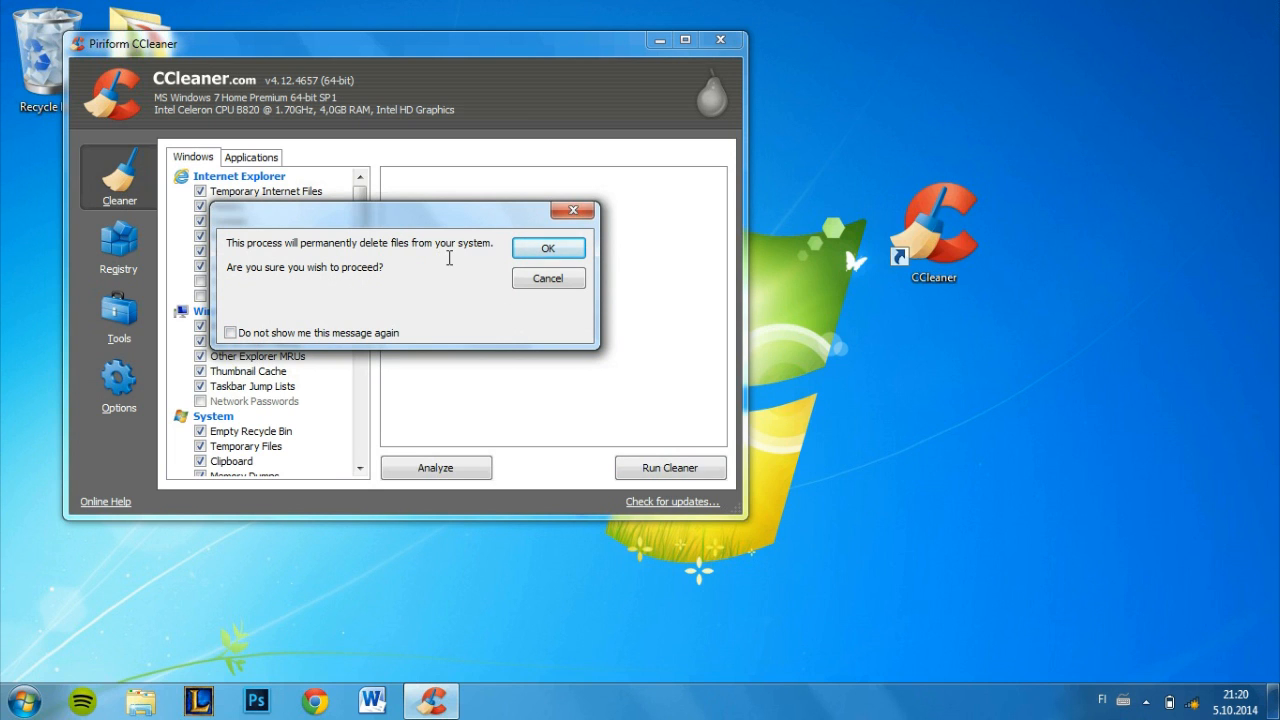
{"action": "left_click", "coordinate": [548, 247]}
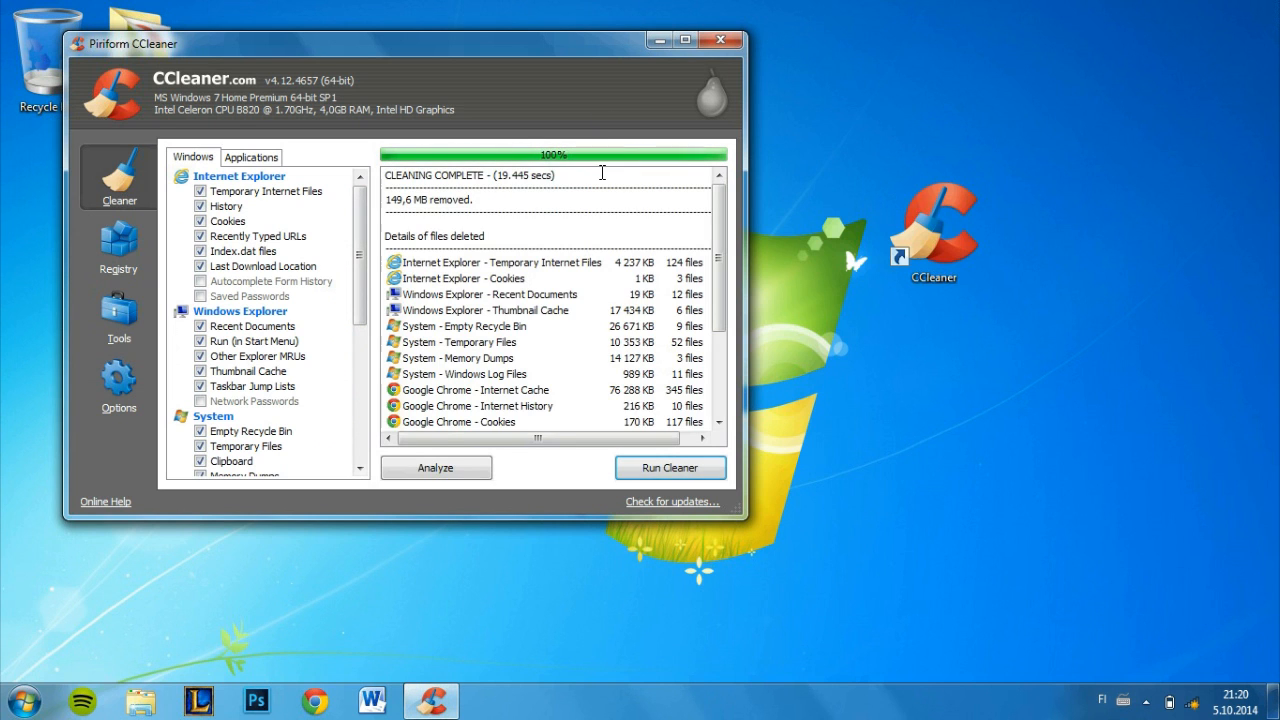
{"action": "mouse_move", "coordinate": [488, 202]}
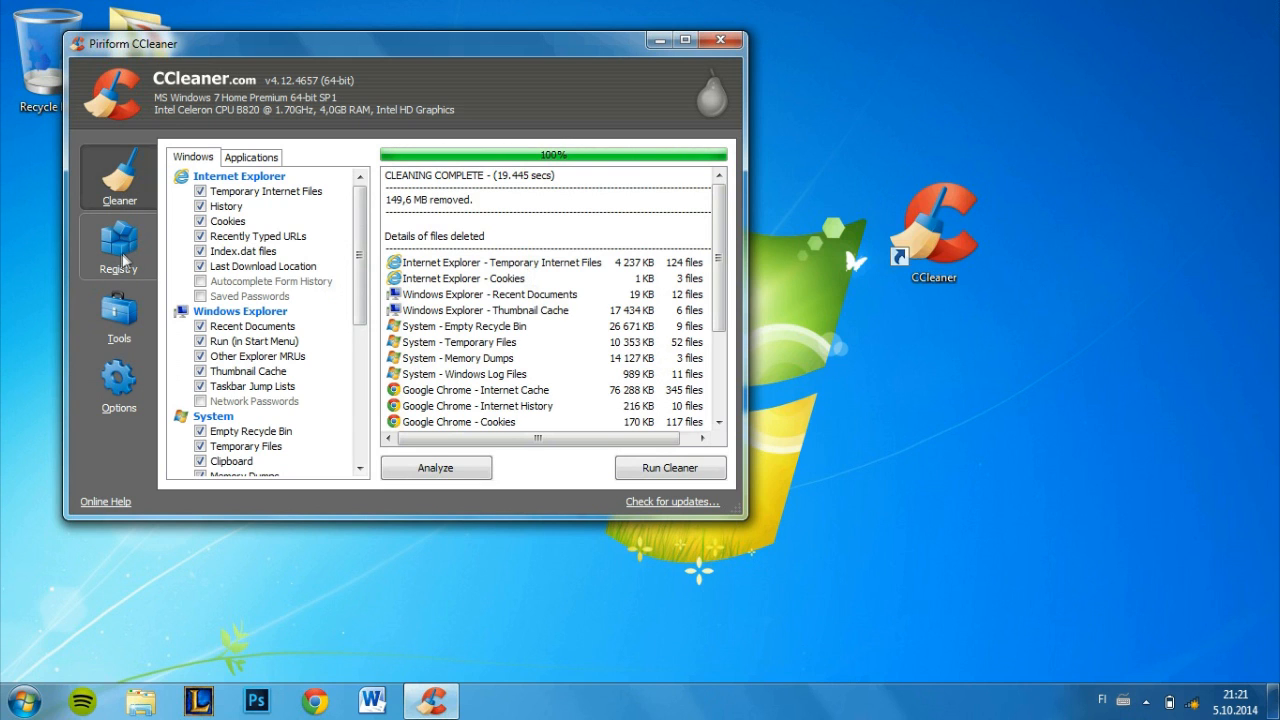
- Switch to CCleaner's Registry section and start scanning for issues
{"action": "left_click", "coordinate": [118, 248]}
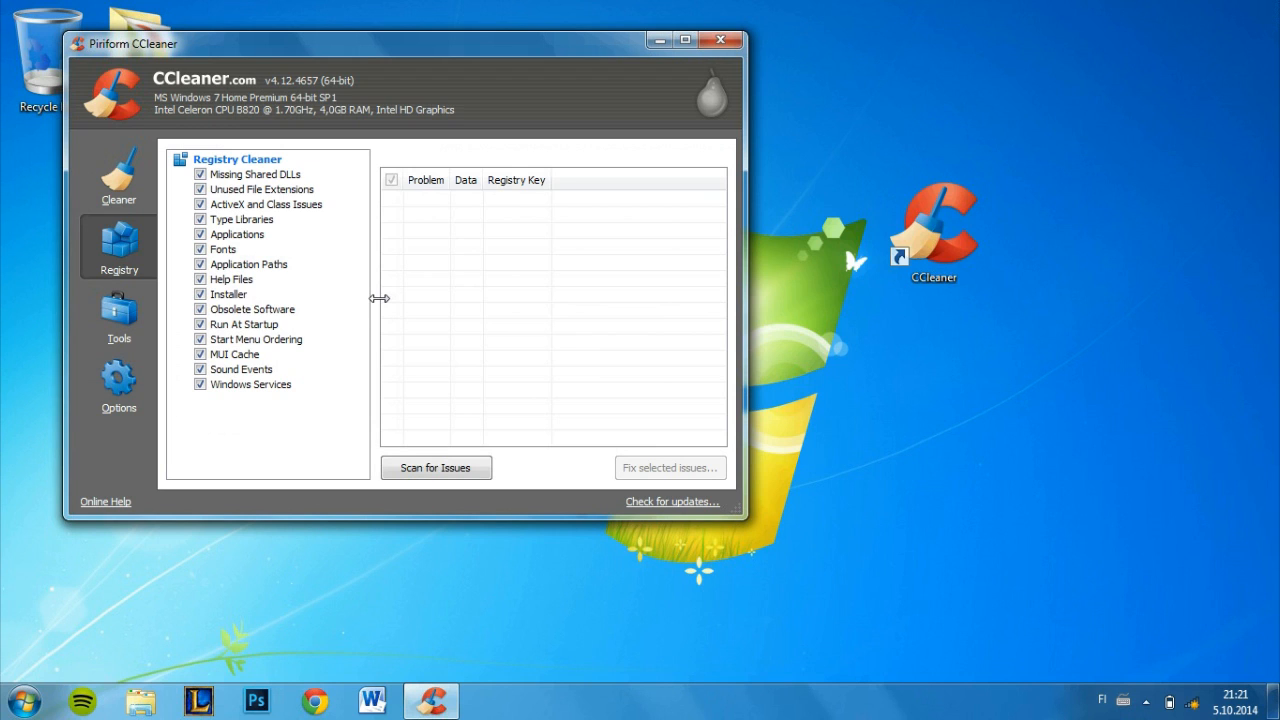
{"action": "mouse_move", "coordinate": [444, 350]}
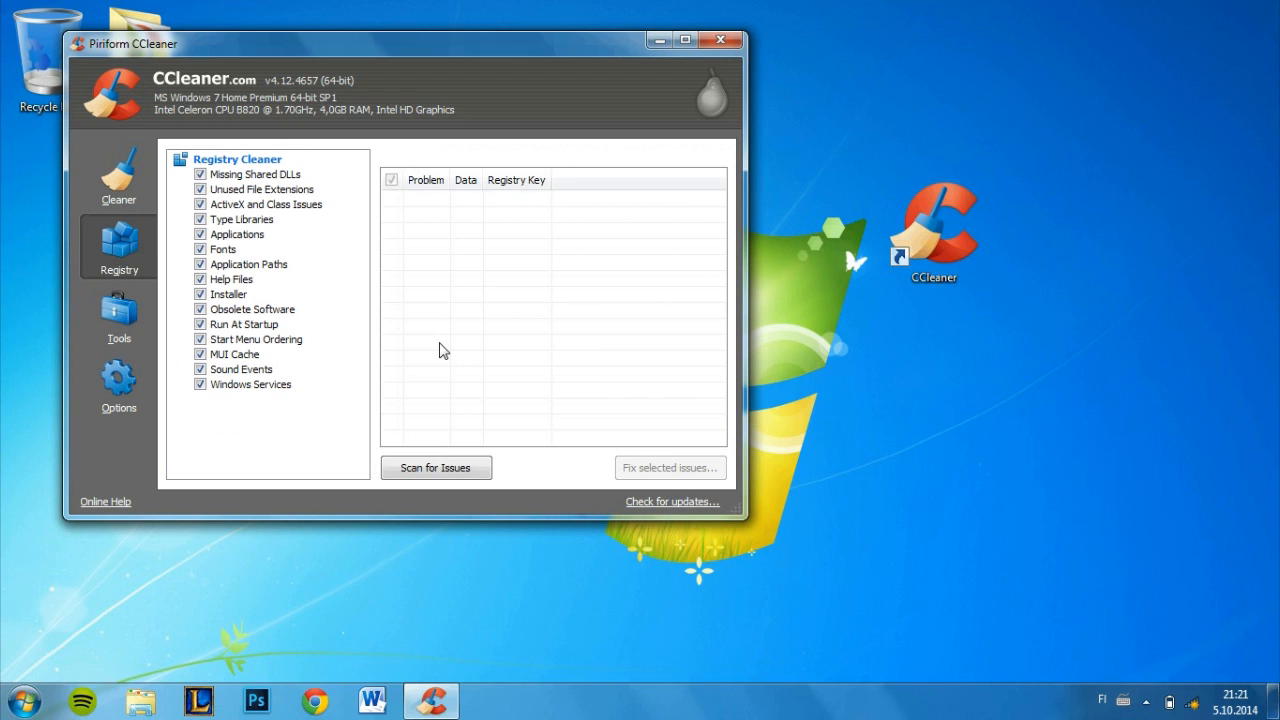
{"action": "mouse_move", "coordinate": [530, 277]}
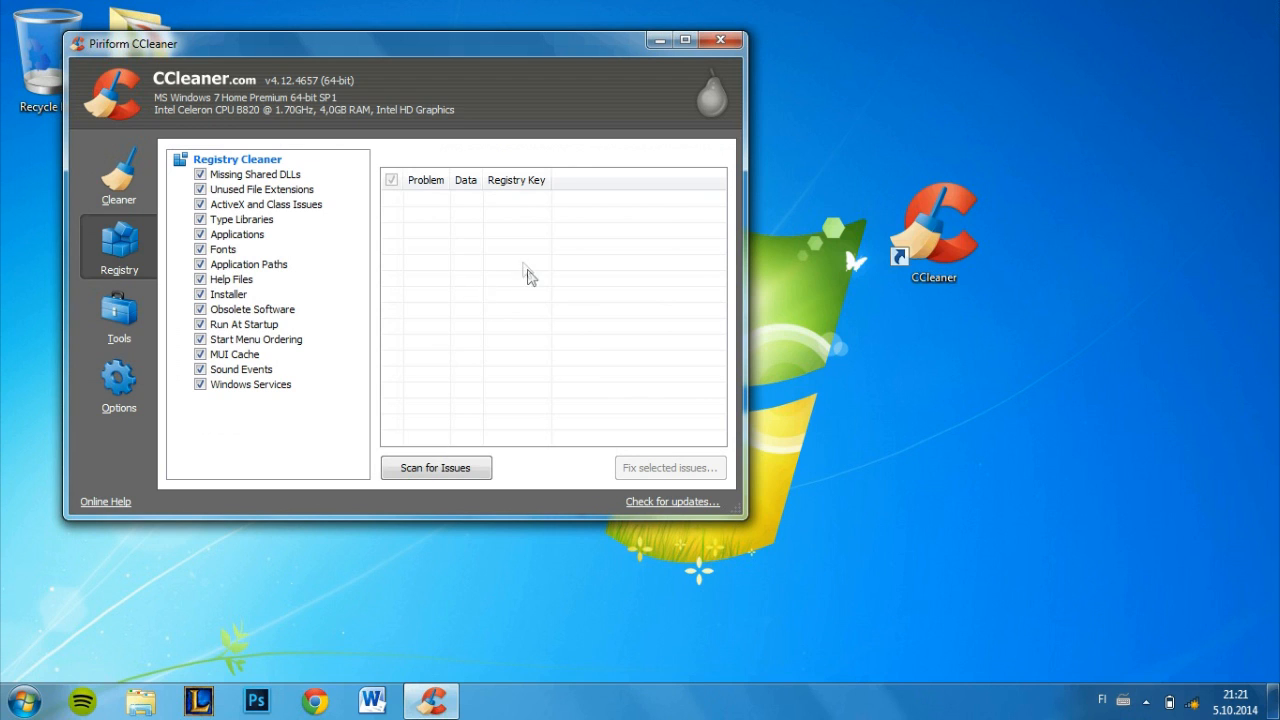
{"action": "mouse_move", "coordinate": [515, 423]}
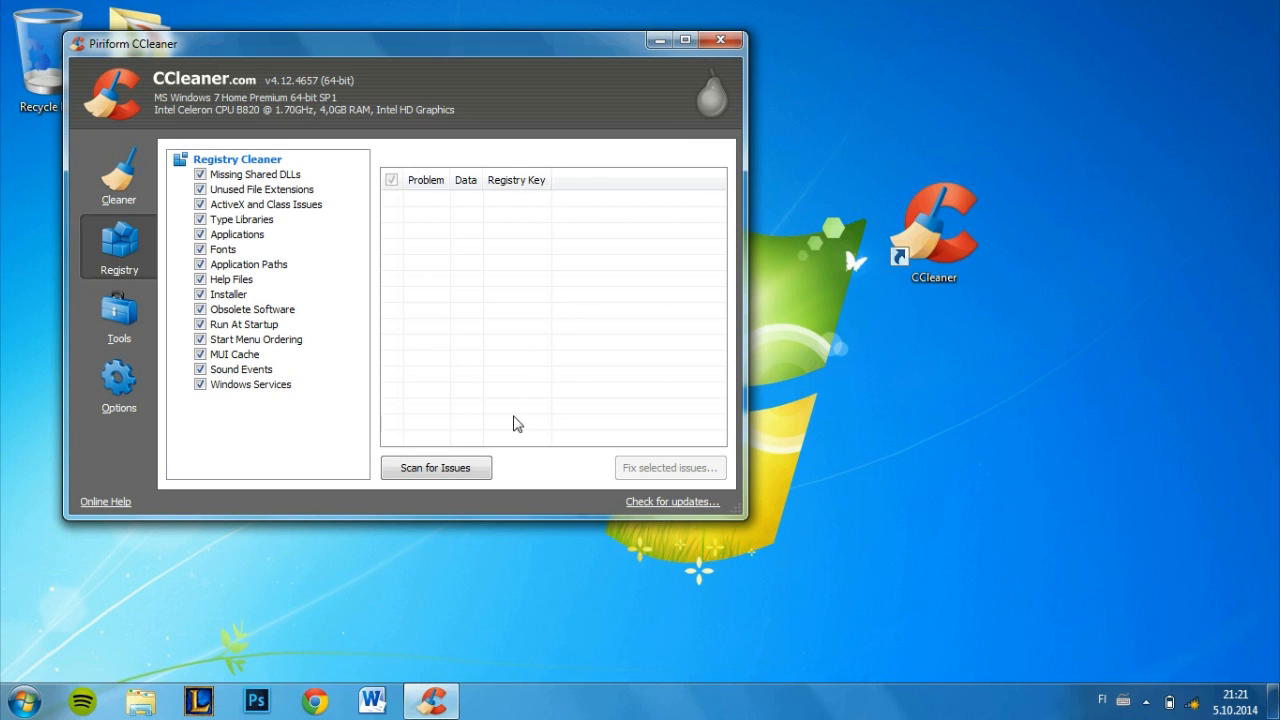
{"action": "left_click", "coordinate": [435, 467]}
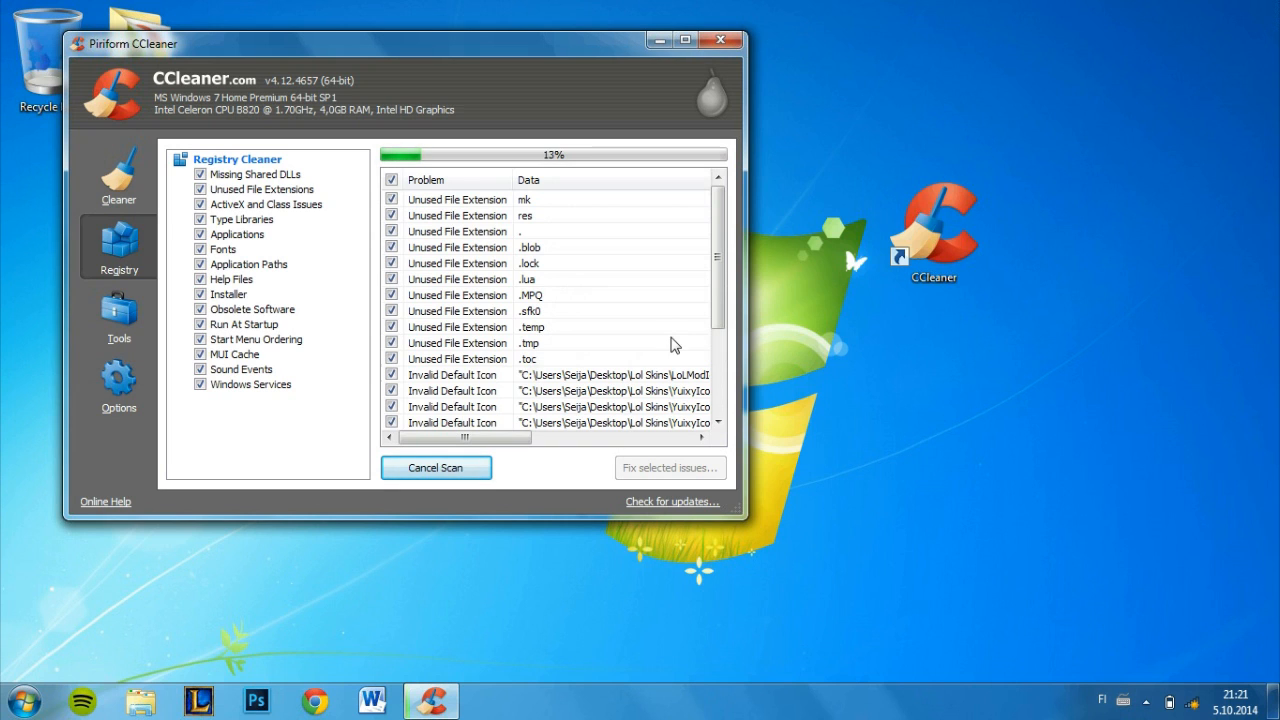
{"action": "mouse_move", "coordinate": [625, 286]}
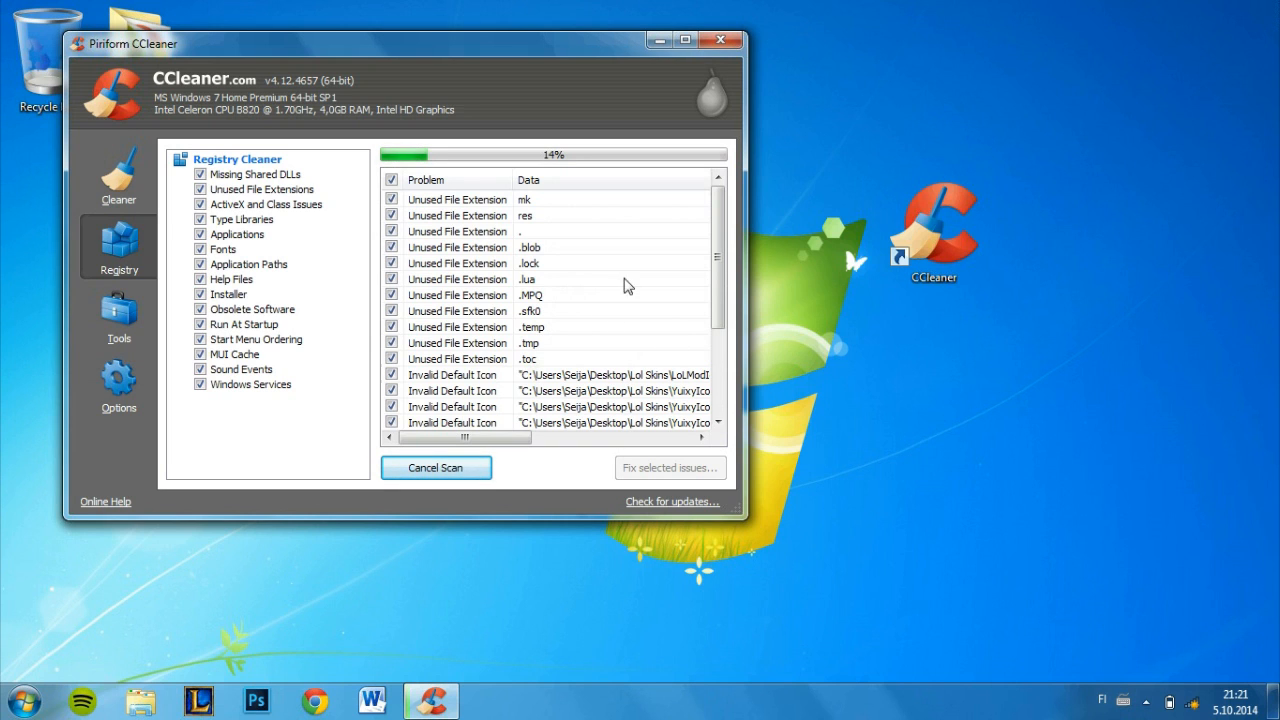
{"action": "mouse_move", "coordinate": [645, 271]}
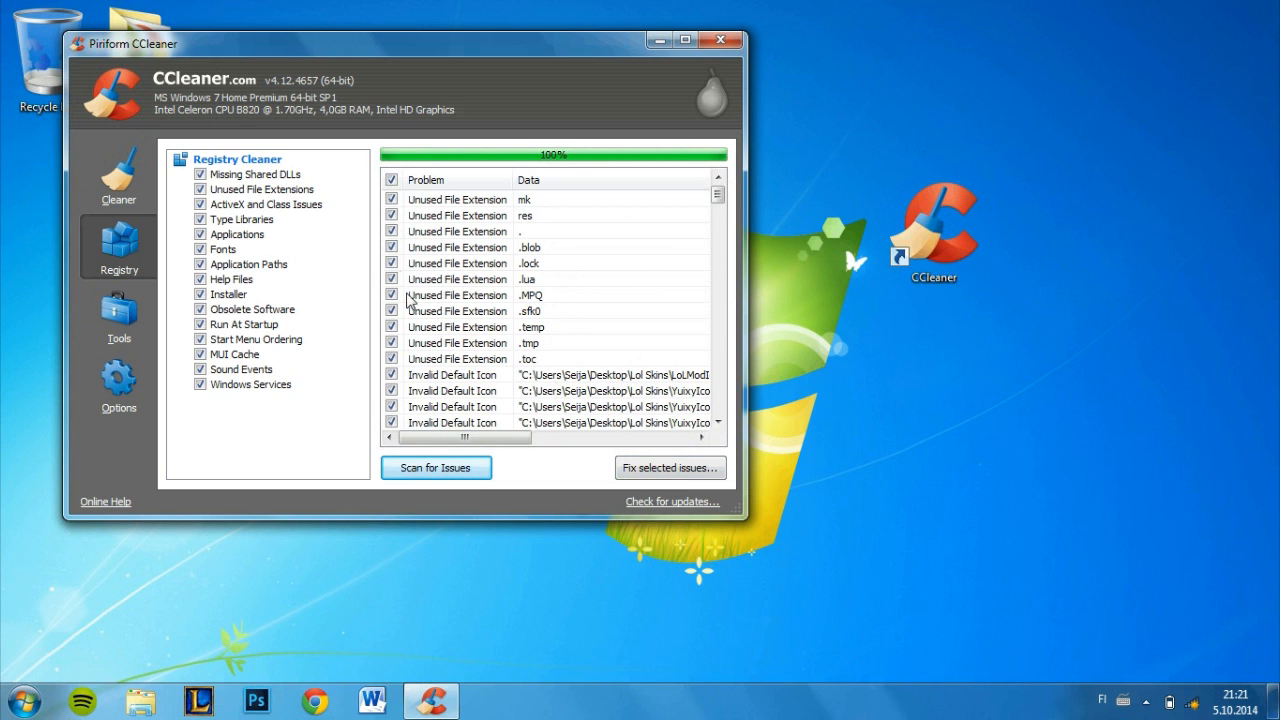
- Fix all 161 selected registry issues, declining the backup, and close the dialog
{"action": "left_click", "coordinate": [669, 467]}
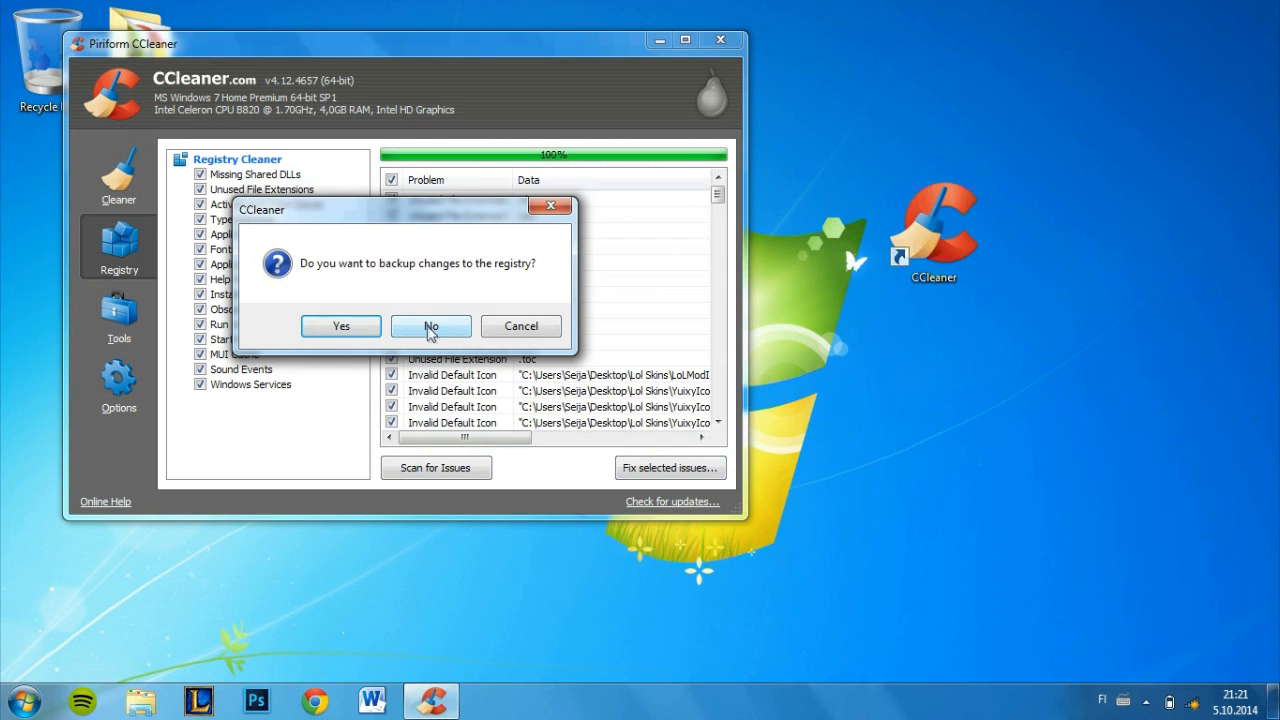
{"action": "left_click", "coordinate": [430, 326]}
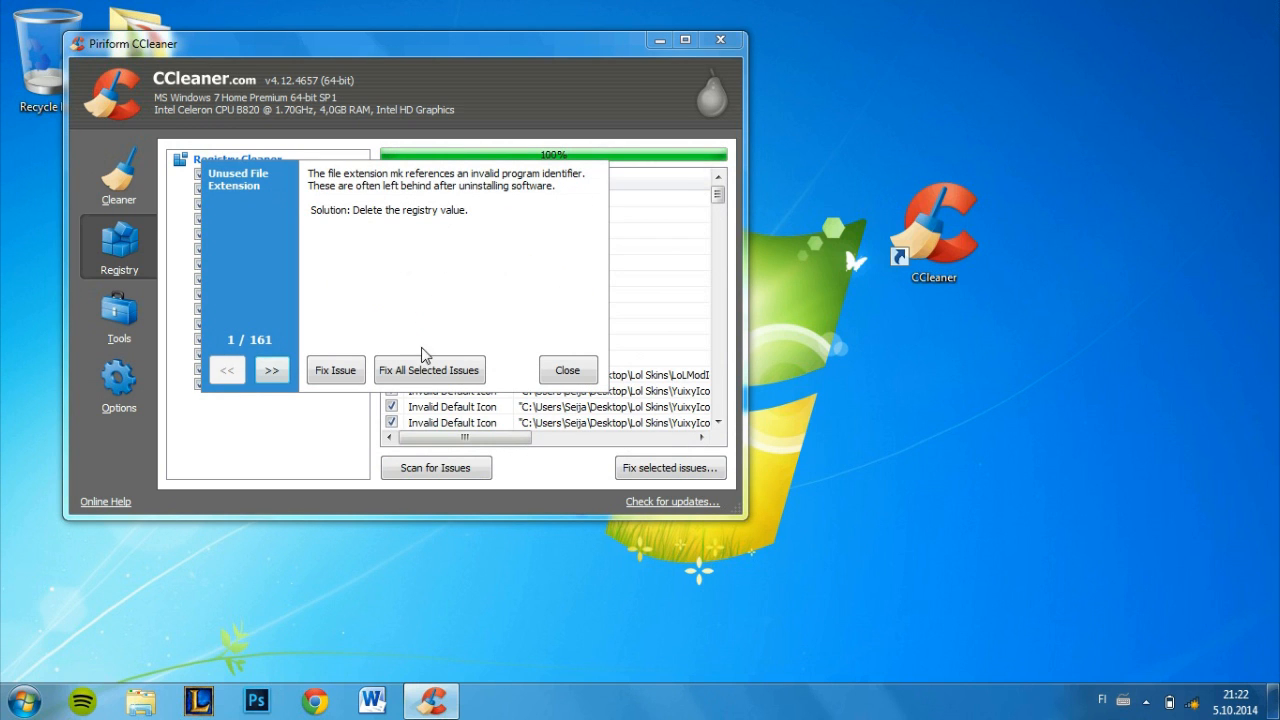
{"action": "left_click", "coordinate": [429, 370]}
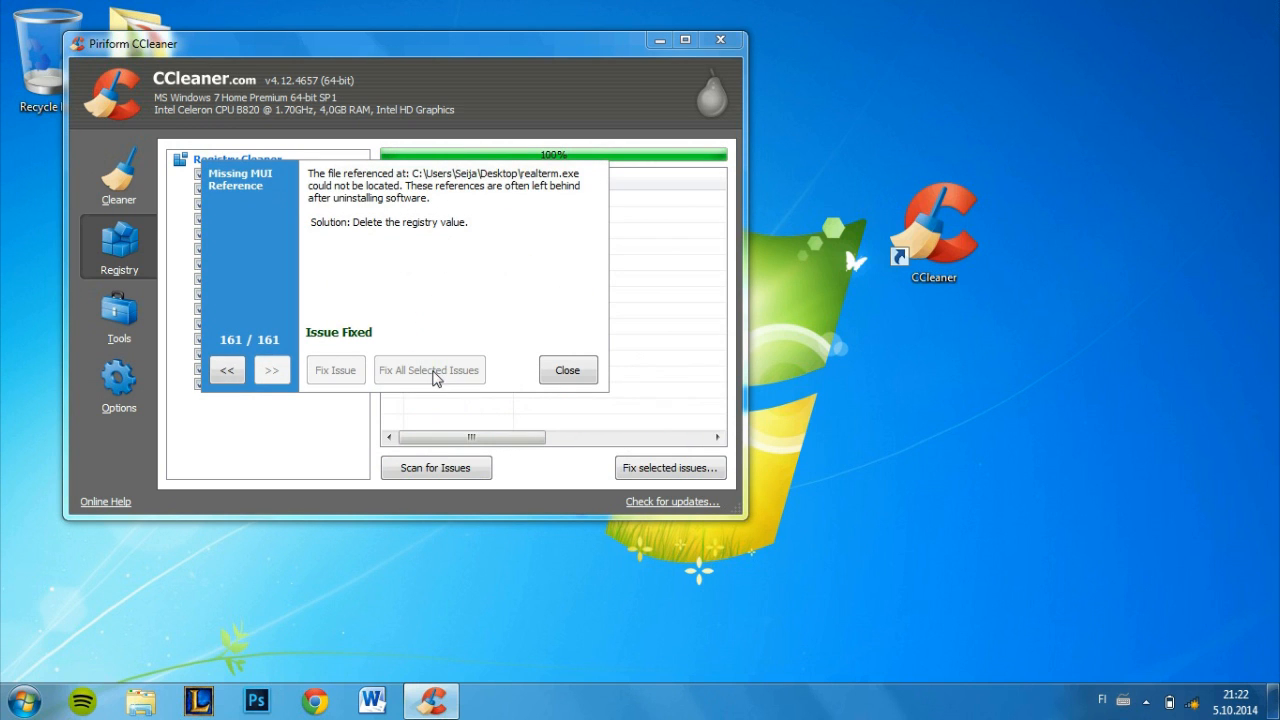
{"action": "left_click", "coordinate": [567, 369]}
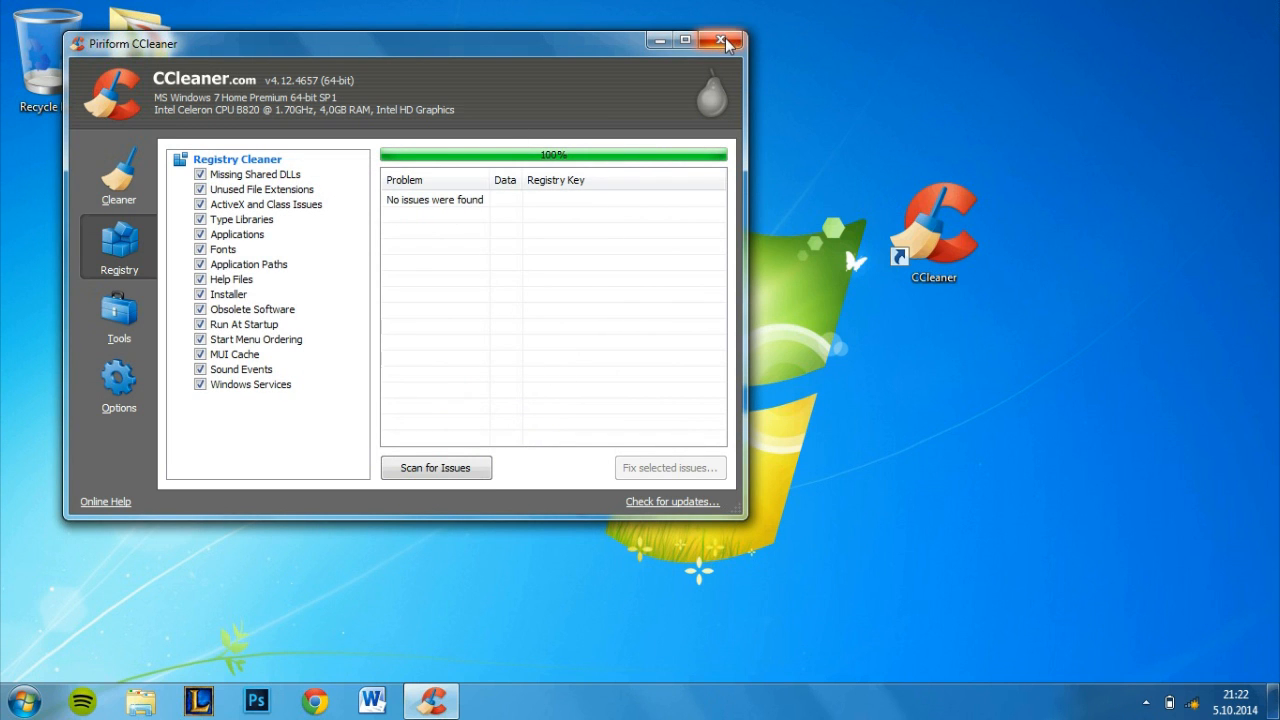
- Close the CCleaner window so the Windows 7 desktop and its CCleaner shortcut show
{"action": "left_click", "coordinate": [720, 40]}
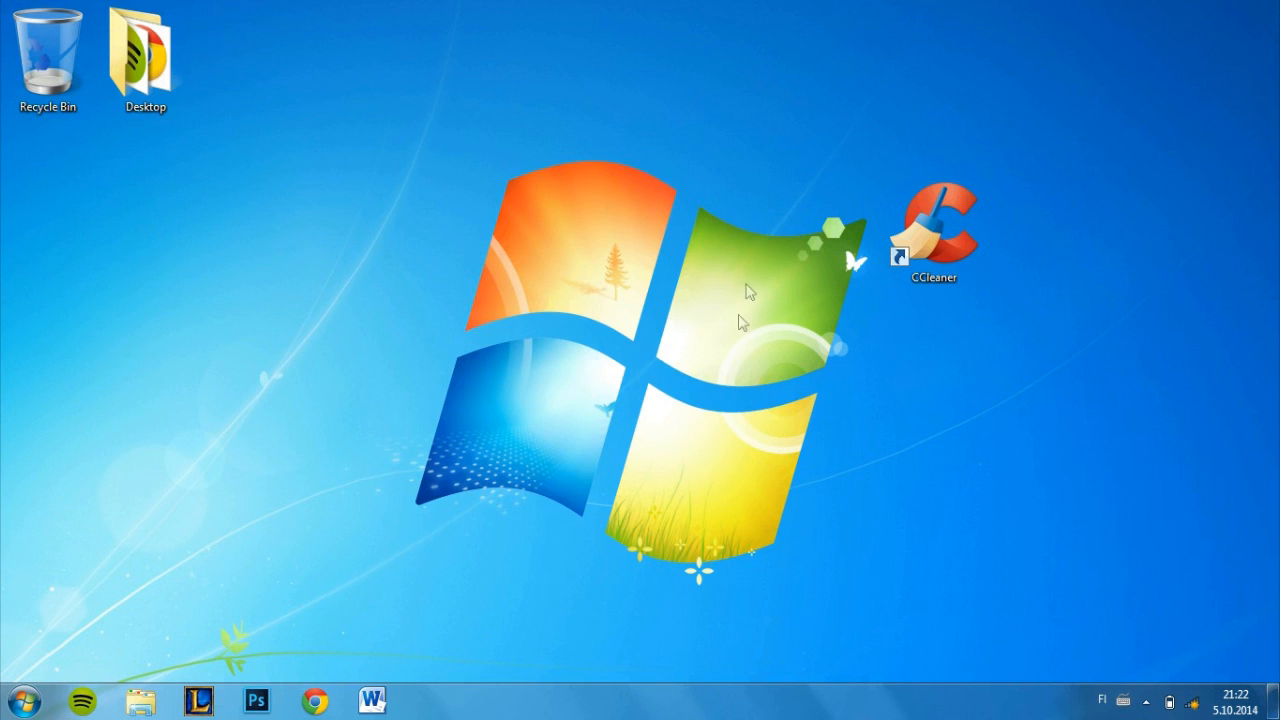
{"action": "mouse_move", "coordinate": [730, 395]}
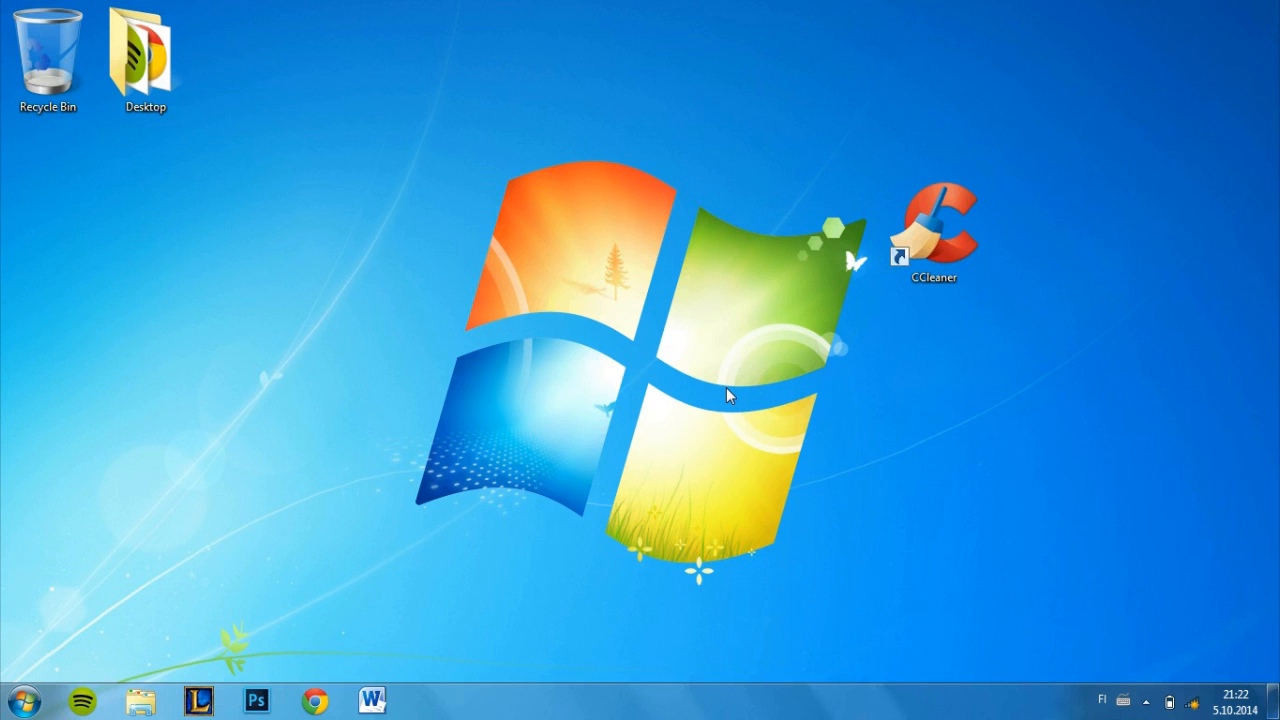
{"action": "mouse_move", "coordinate": [890, 478]}
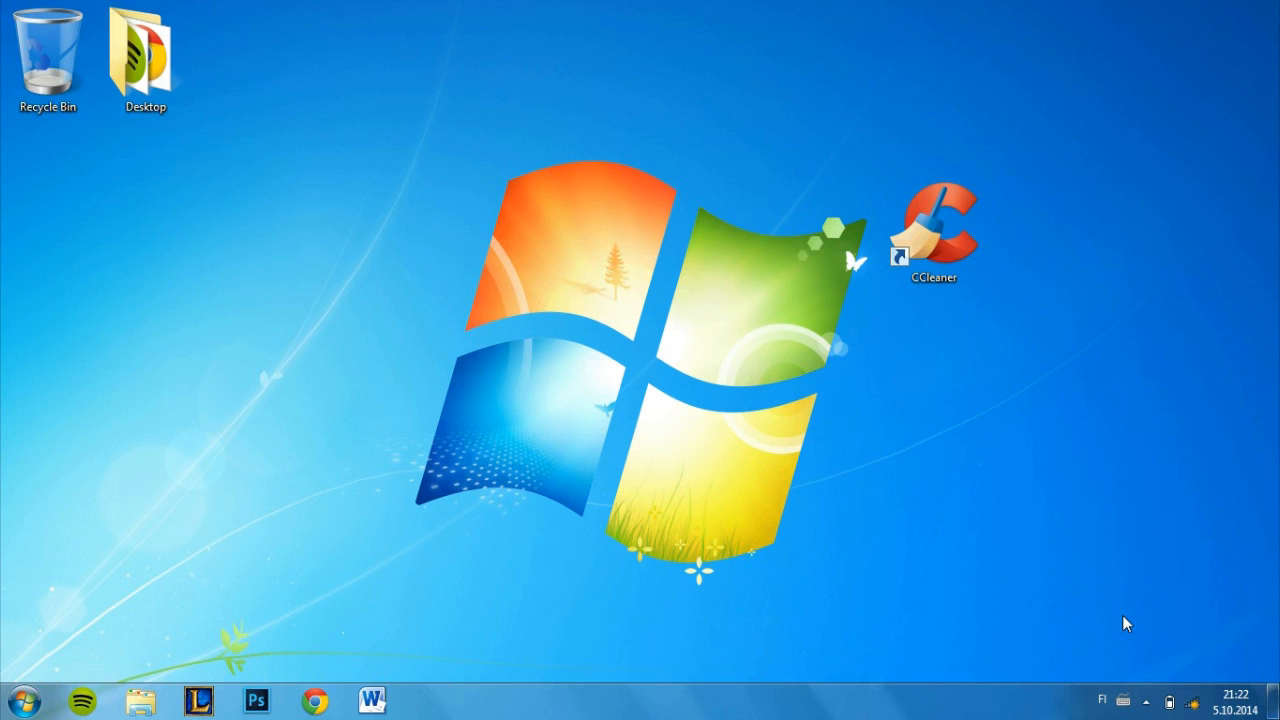
{"action": "mouse_move", "coordinate": [1007, 561]}
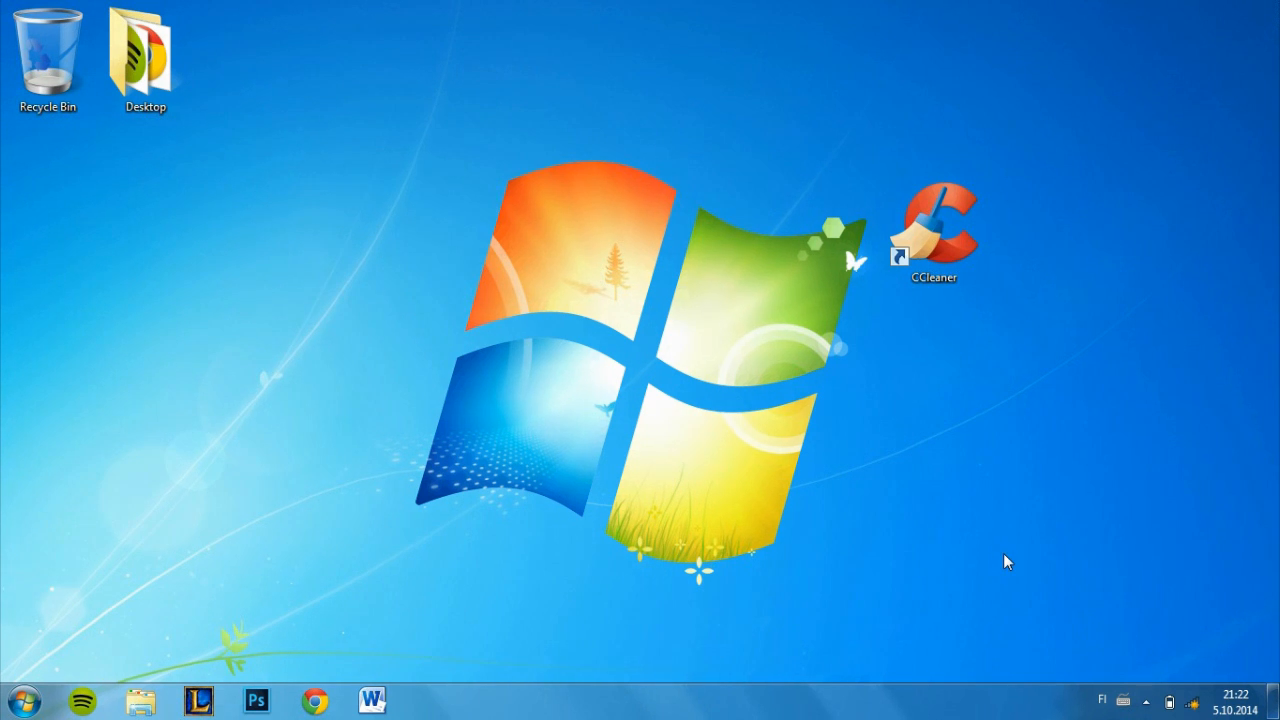